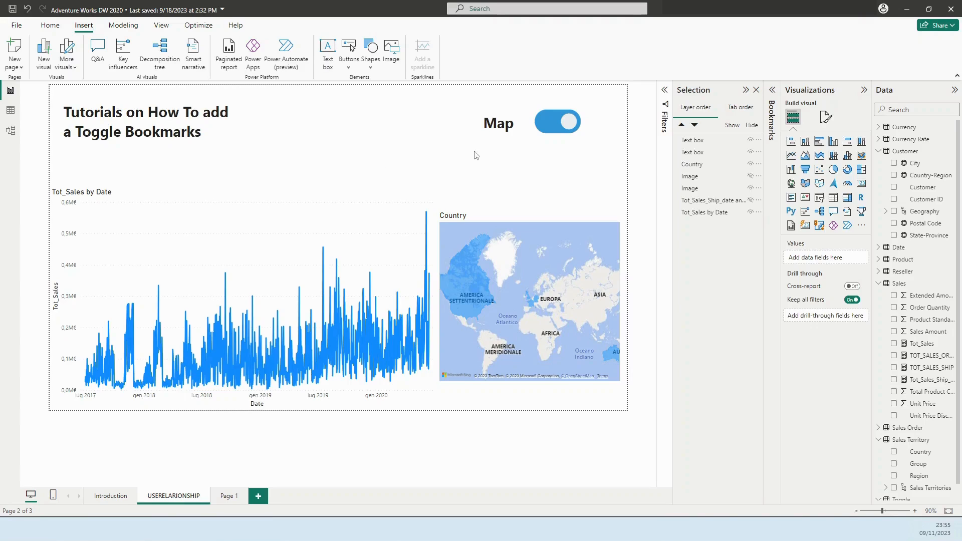
mouse_move(563, 139)
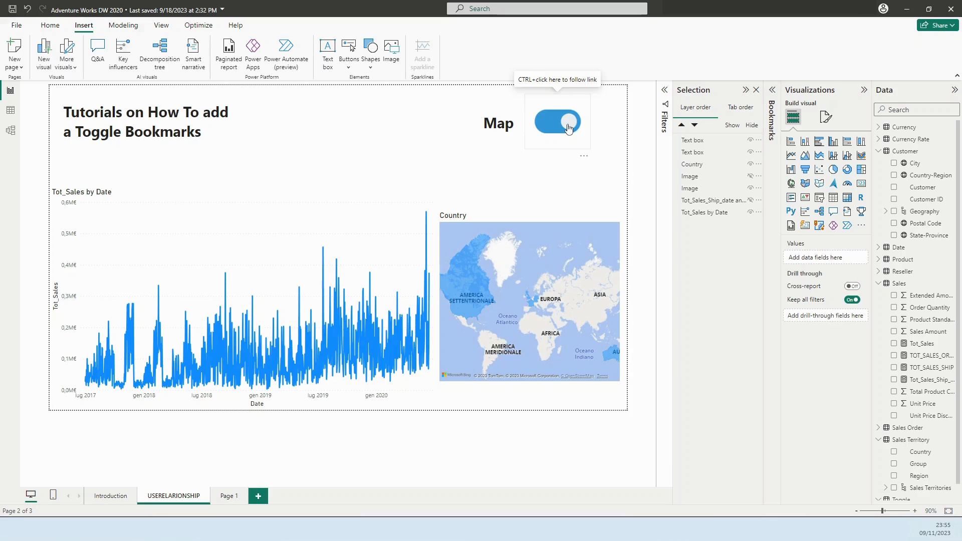
- Click the toggle repeatedly to hide and show the Country map
click(557, 120)
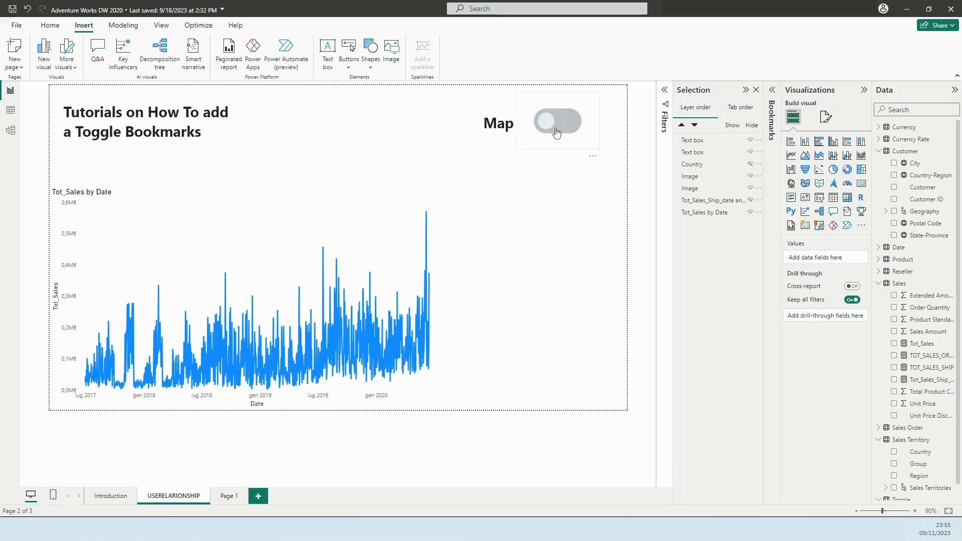
click(557, 120)
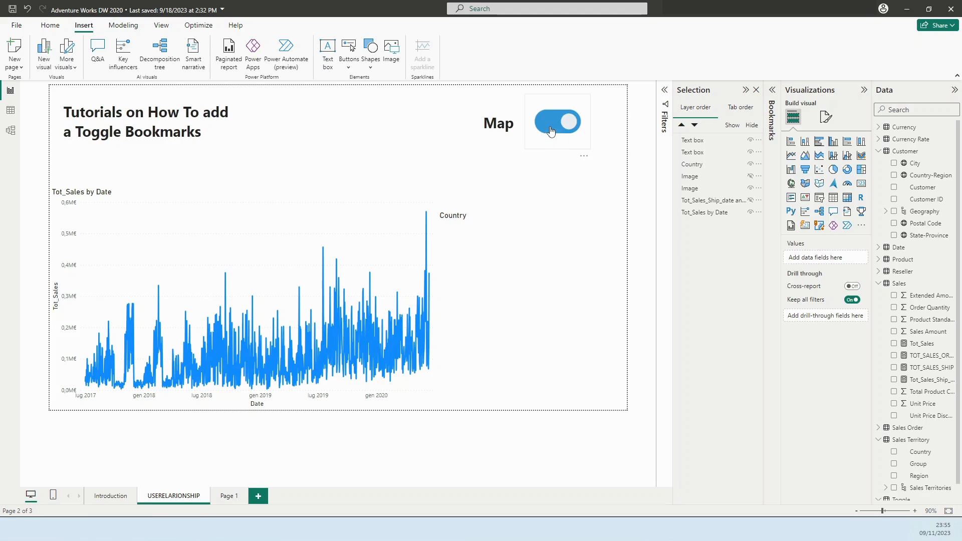
click(557, 121)
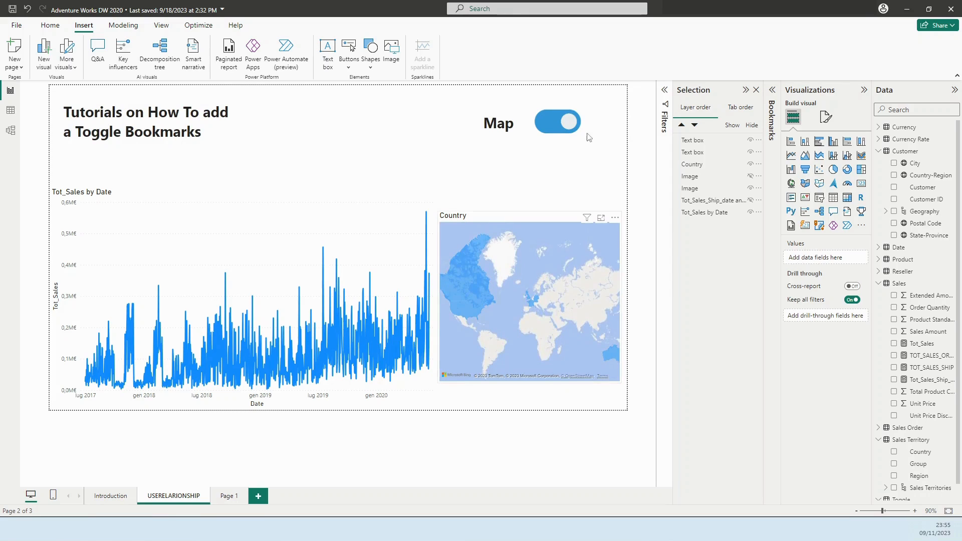
click(557, 120)
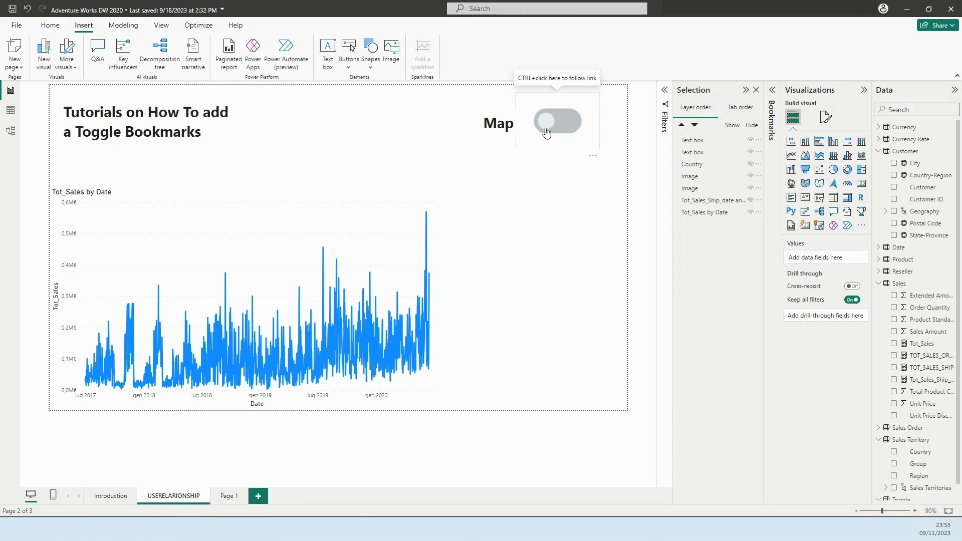
click(557, 120)
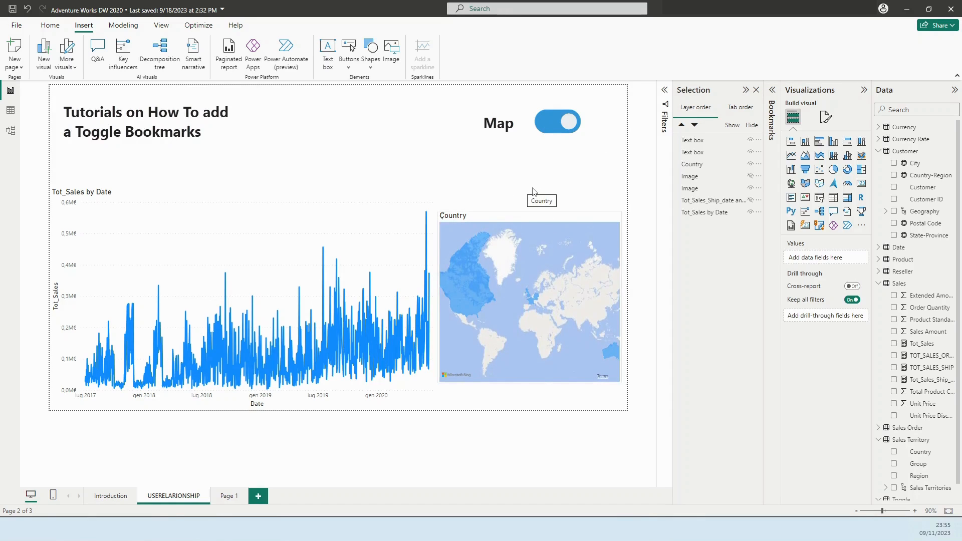
click(557, 121)
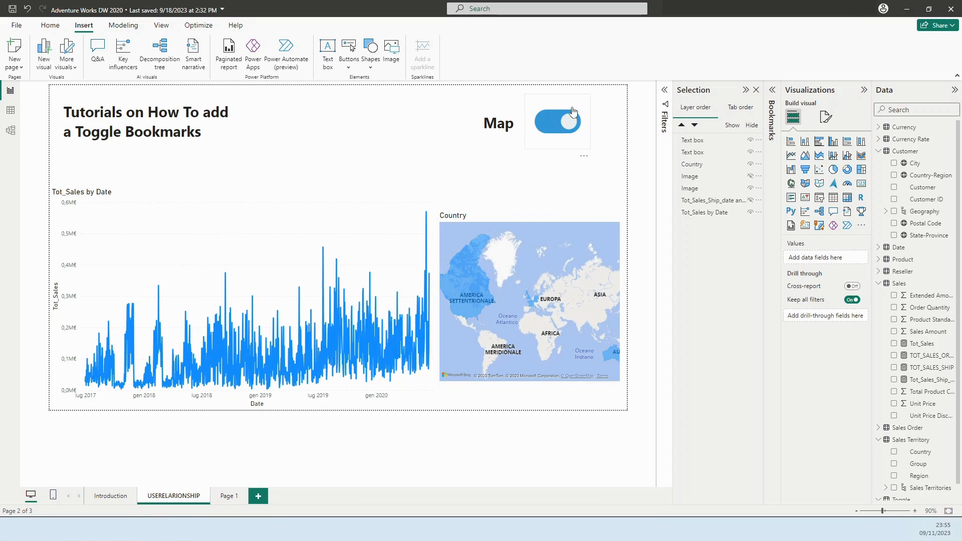
click(557, 120)
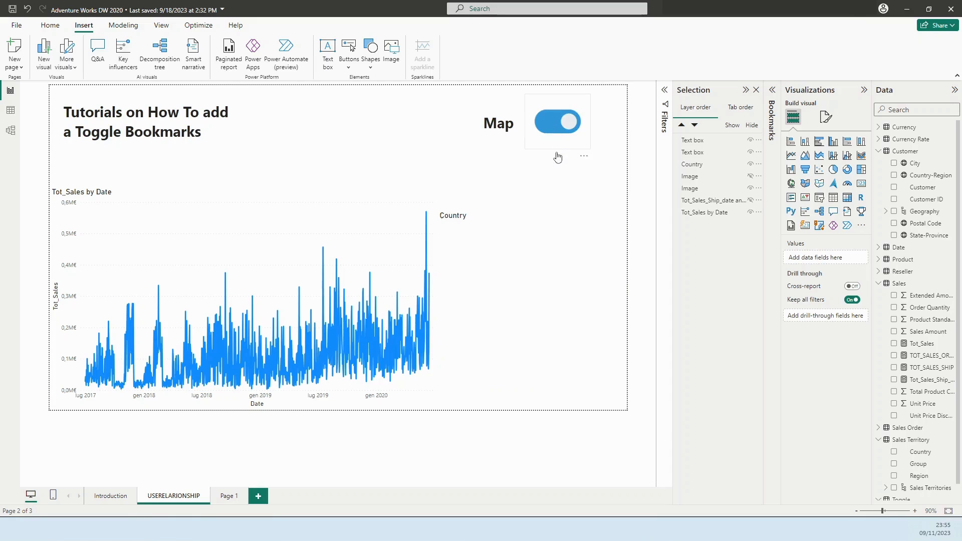
click(557, 120)
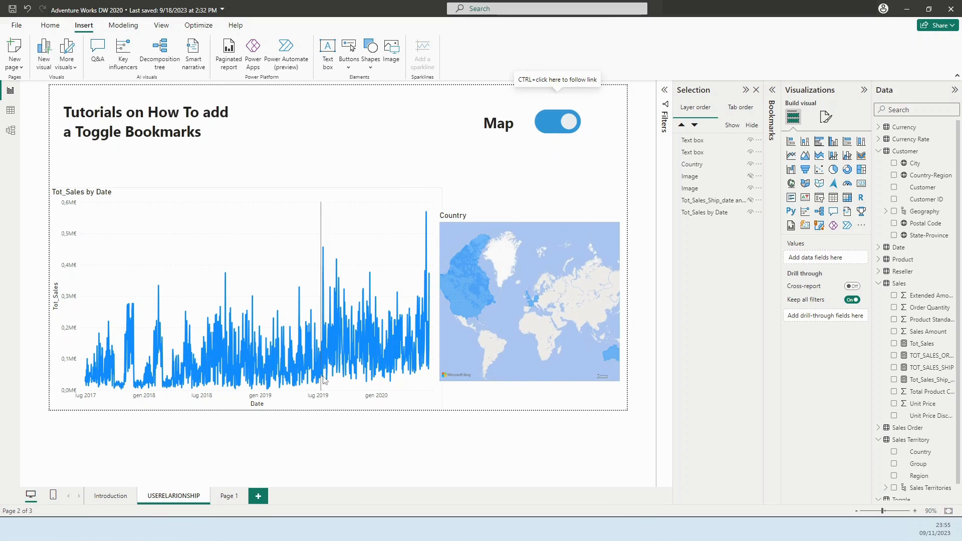
- On Page 1, place the grey off toggle image beside the blue on toggle
click(227, 496)
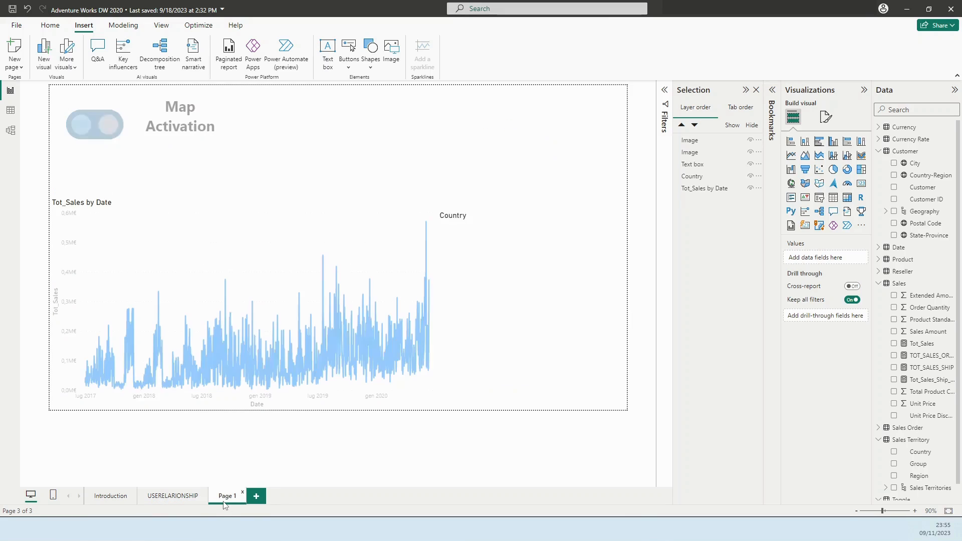
click(94, 125)
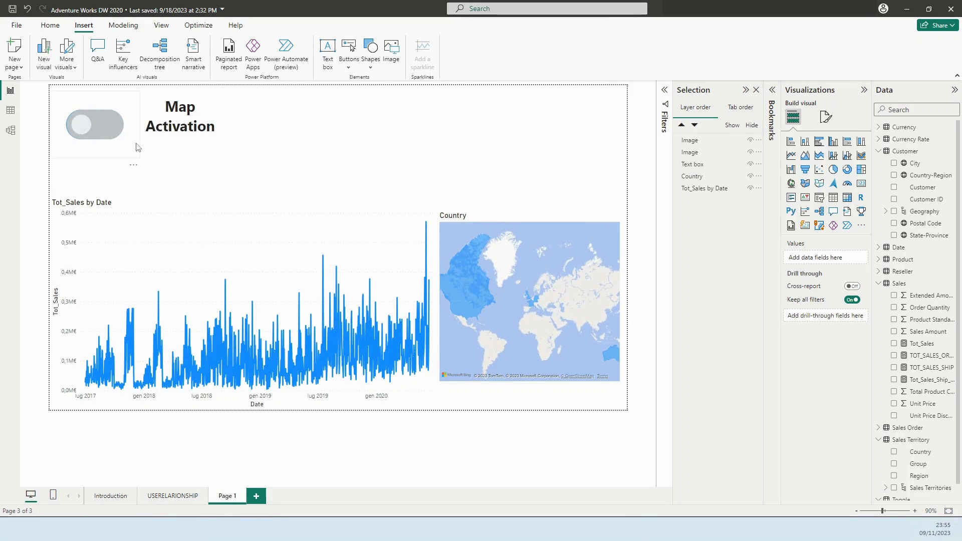
click(95, 123)
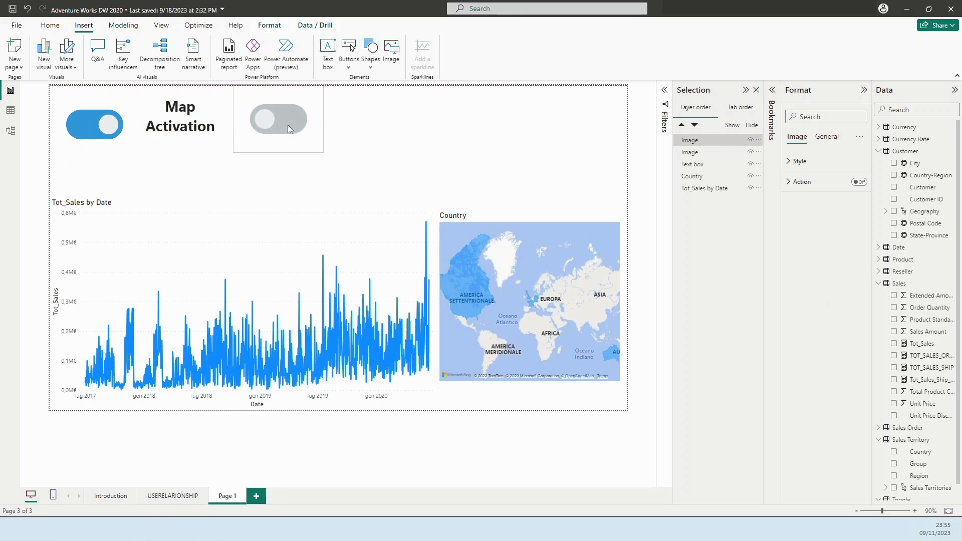
click(278, 125)
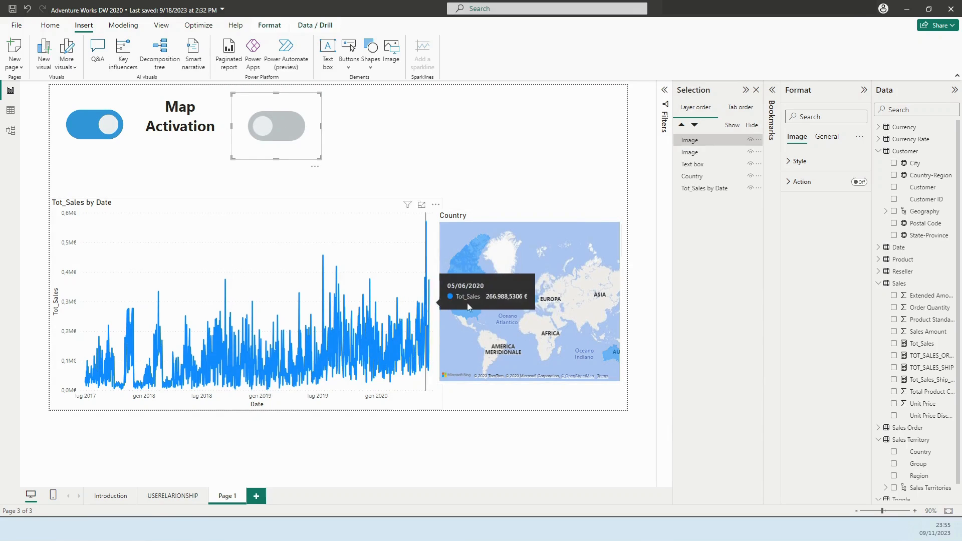
mouse_move(557, 298)
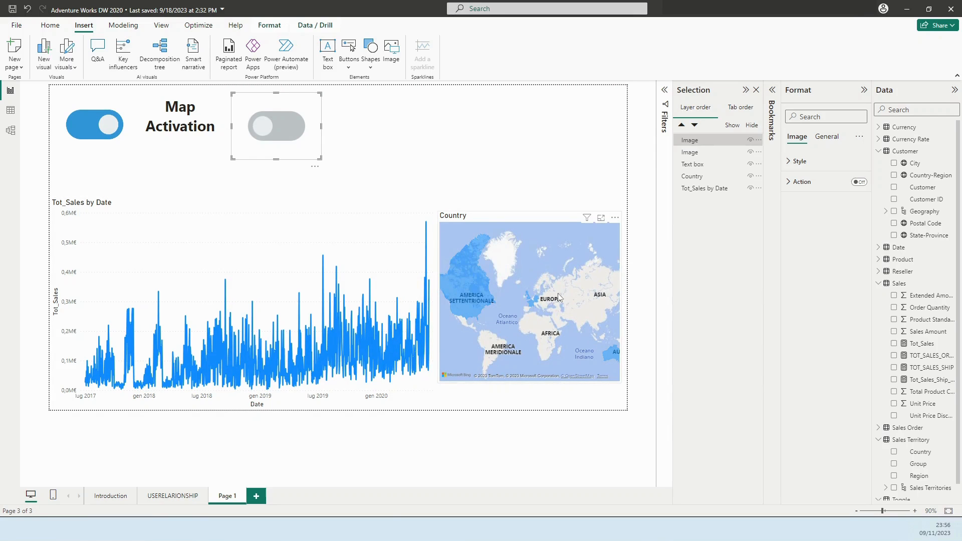
mouse_move(286, 331)
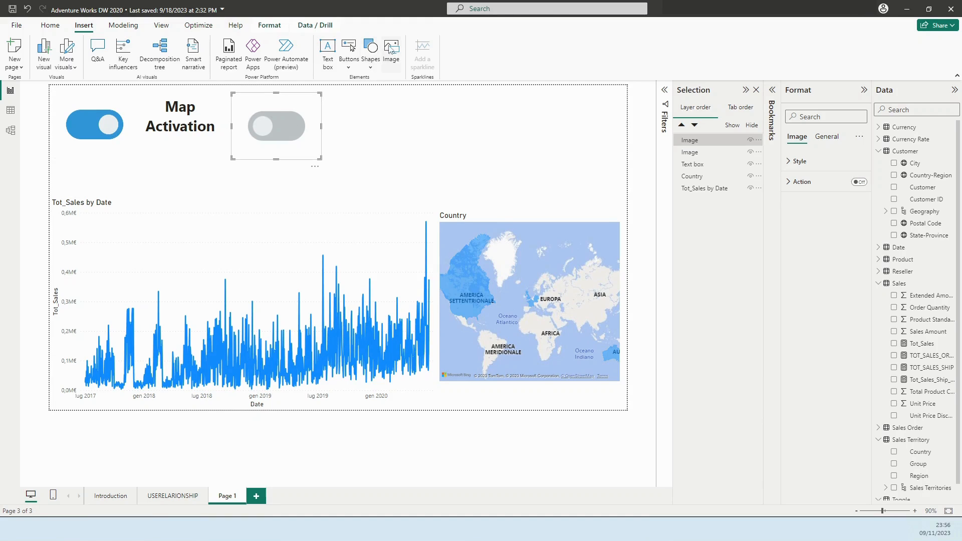
mouse_move(289, 129)
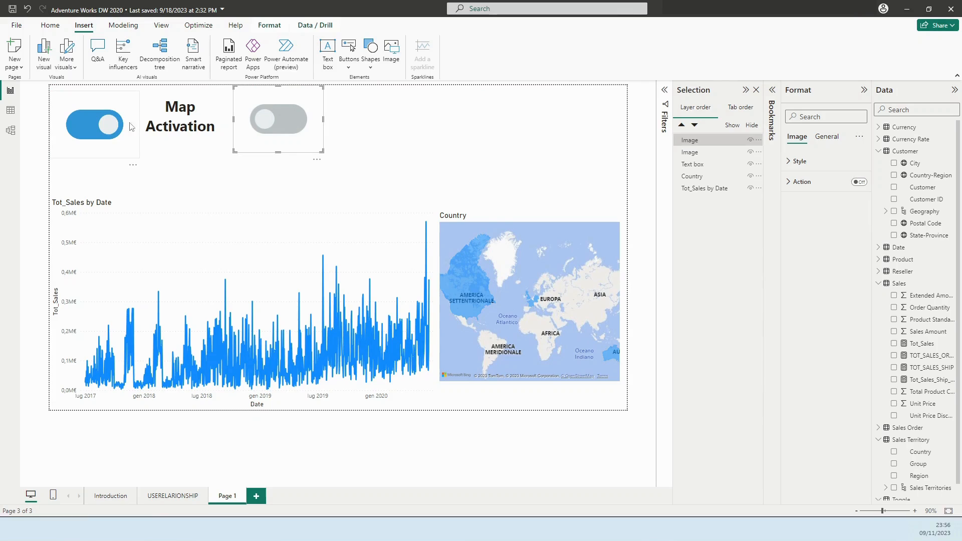
click(180, 120)
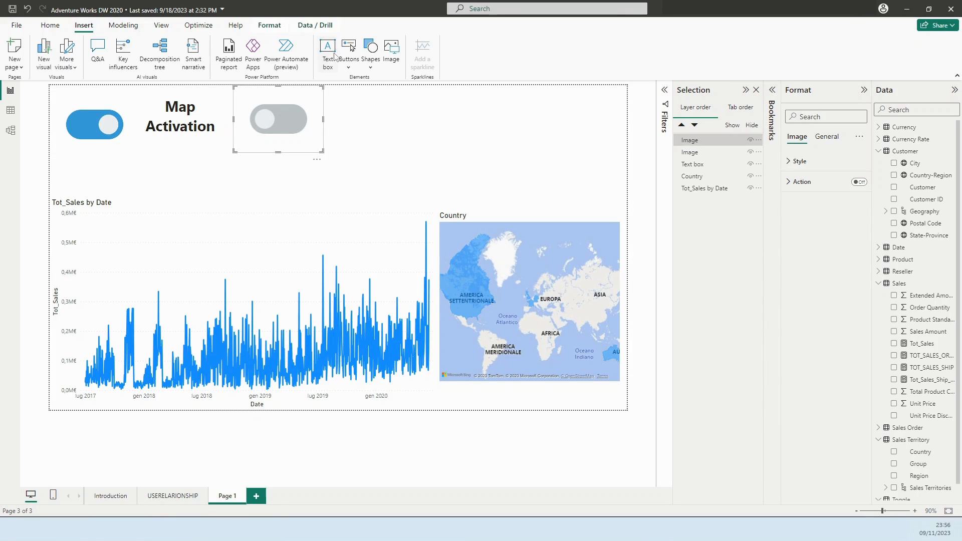
mouse_move(309, 139)
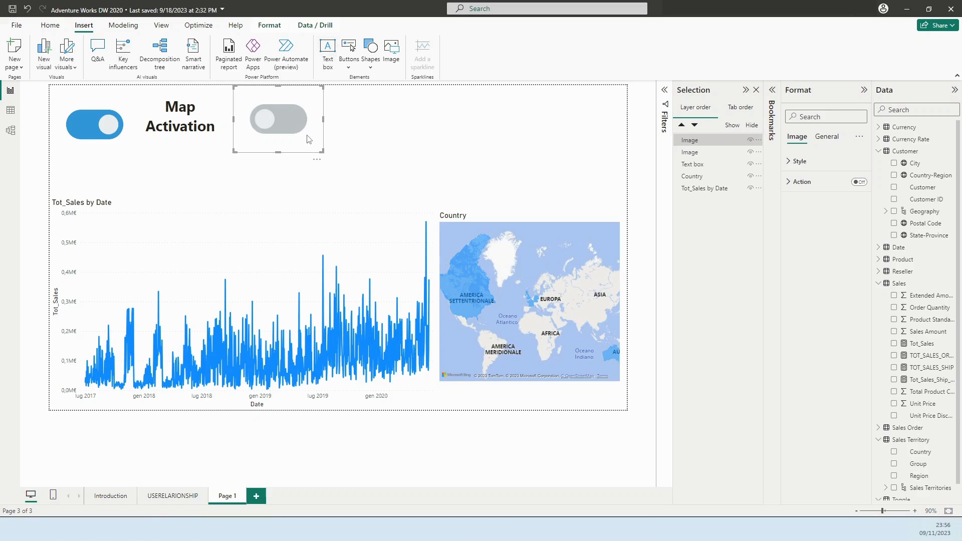
mouse_move(429, 140)
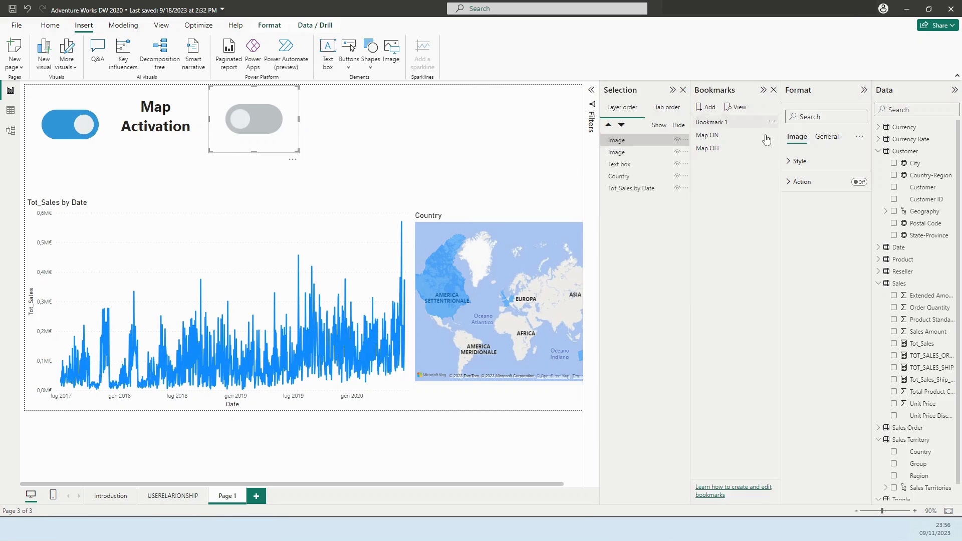
mouse_move(771, 128)
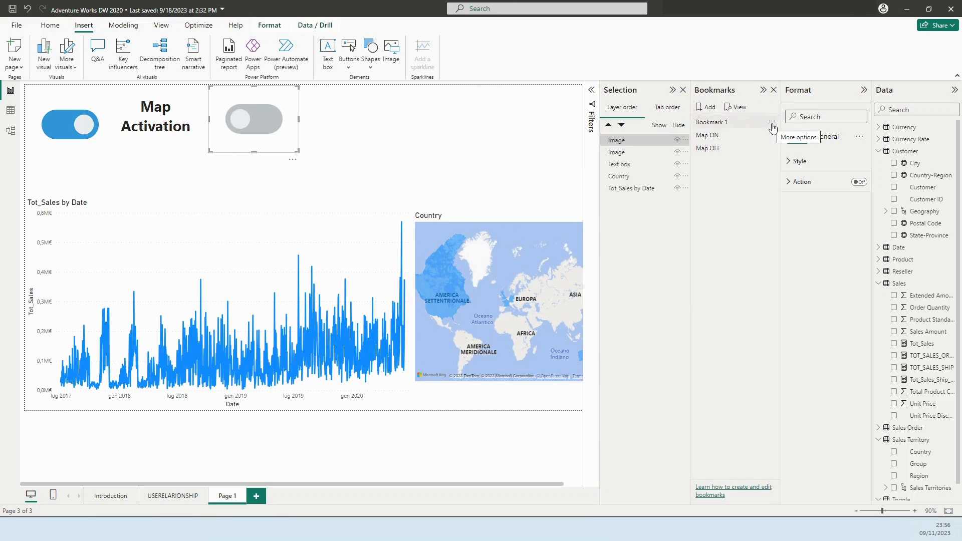
- Delete Bookmark 1 through its More options menu
click(773, 123)
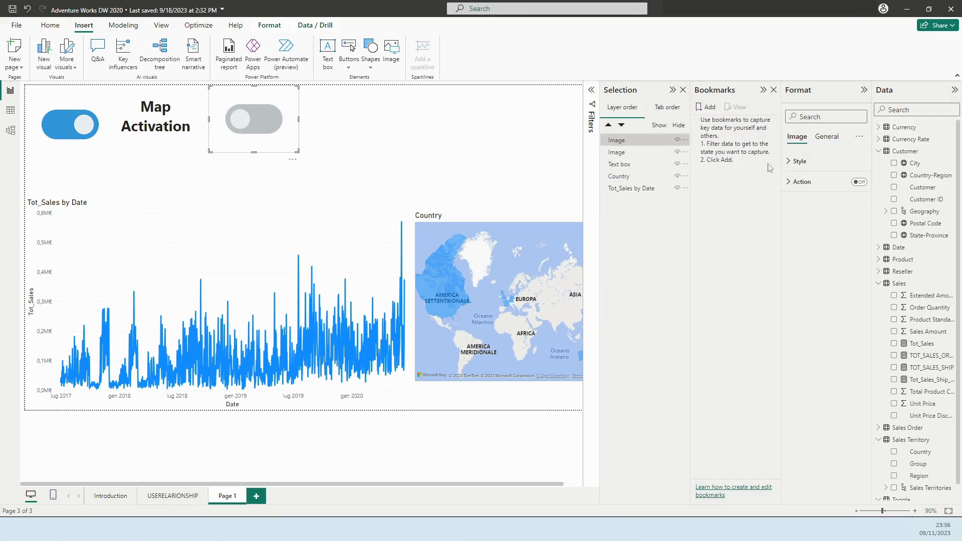
mouse_move(547, 180)
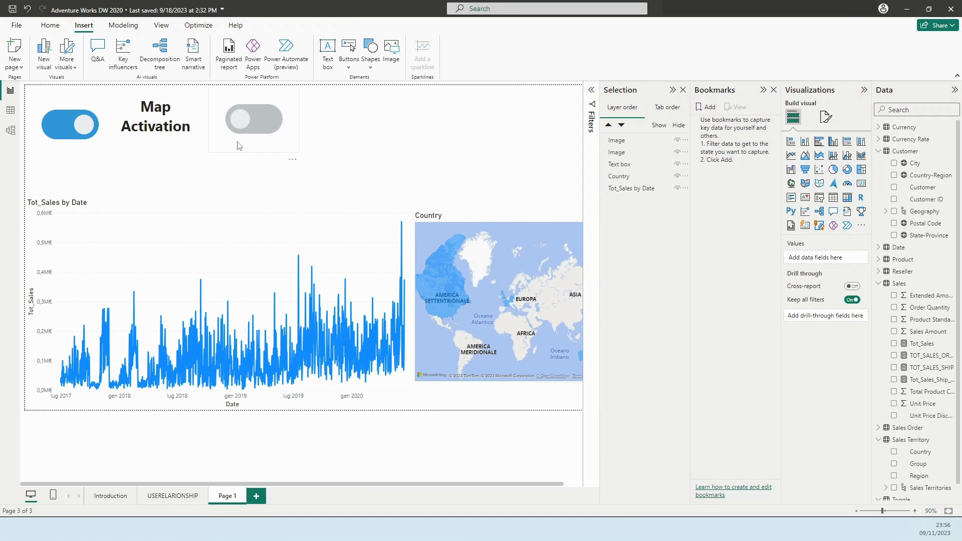
- Stack the grey toggle over the blue one and finish the Map Activation title
click(175, 127)
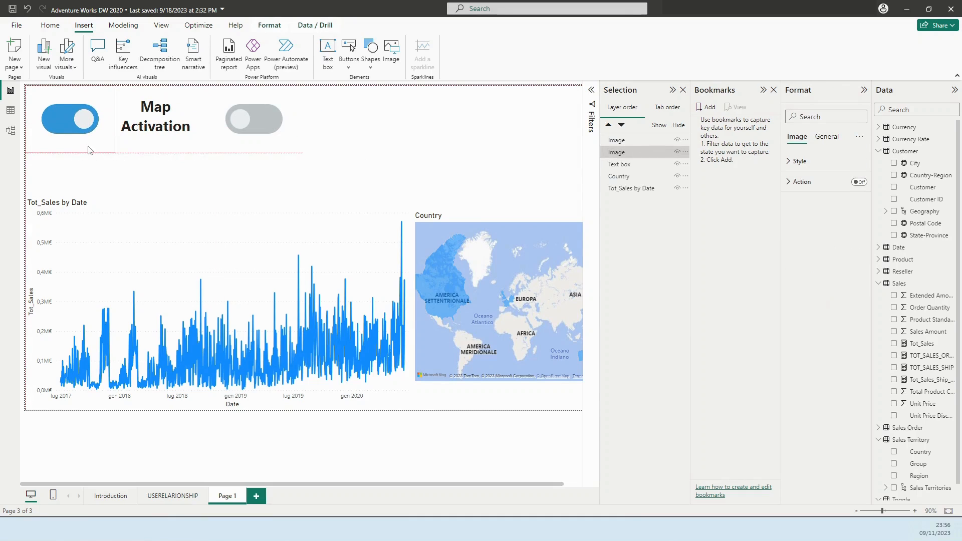
click(69, 119)
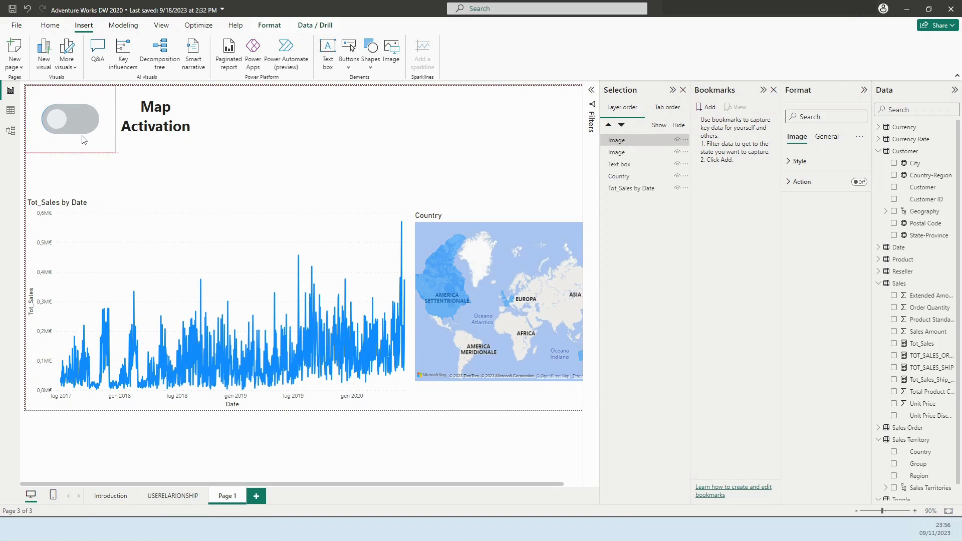
click(69, 118)
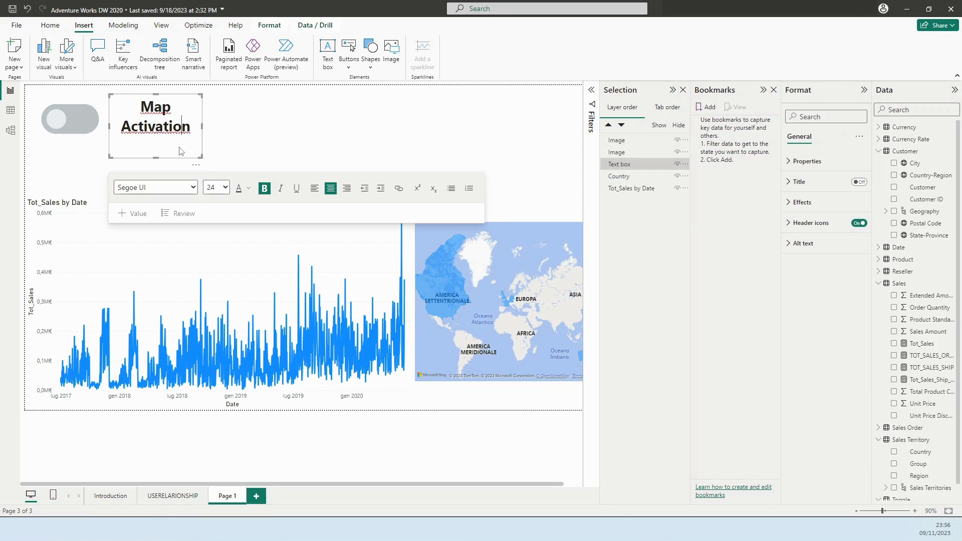
mouse_move(565, 271)
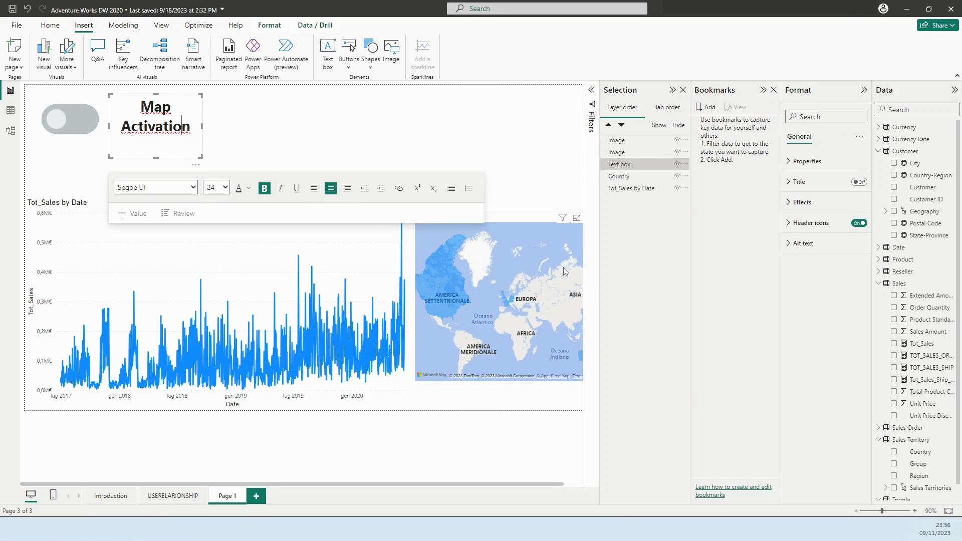
click(497, 294)
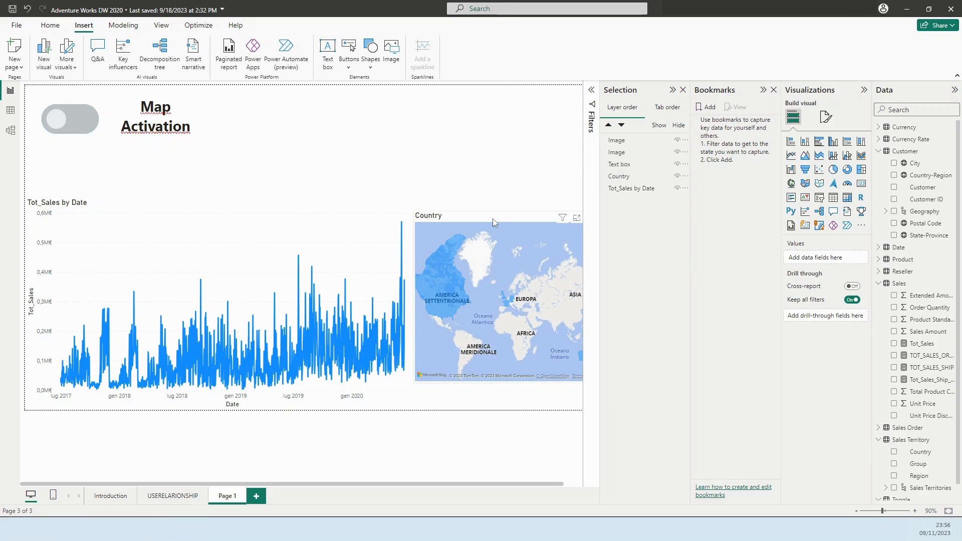
- Hide Country in the Selection pane, leaving the toggle, title and sales line chart
click(497, 297)
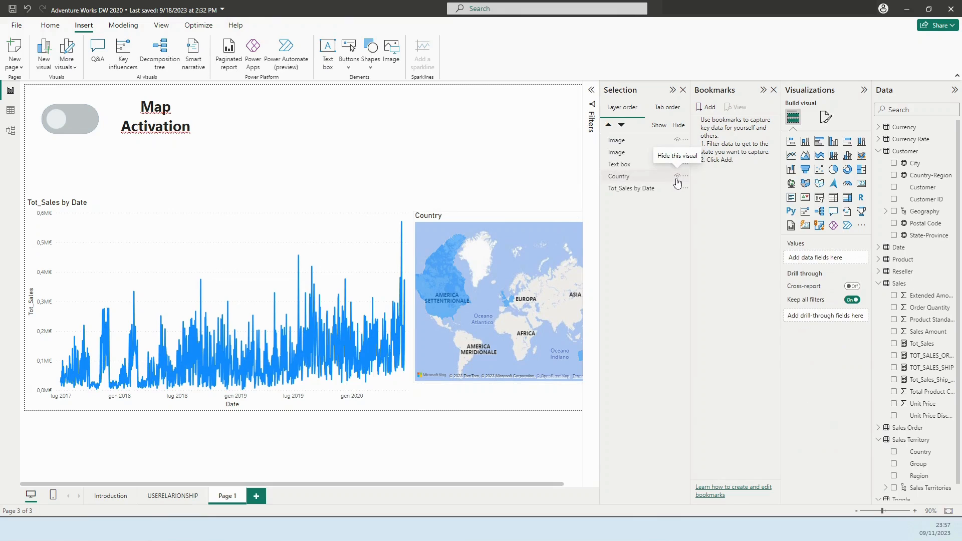
click(678, 175)
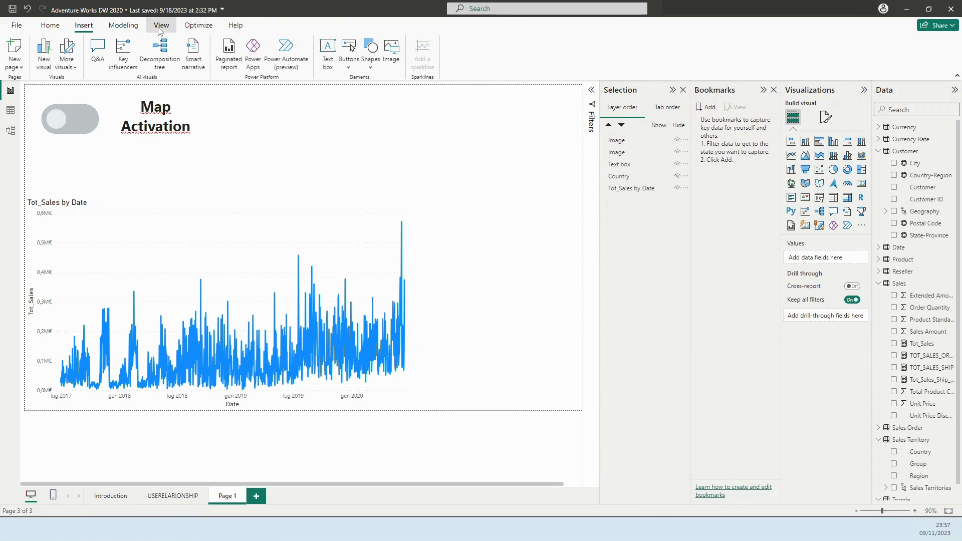
click(161, 25)
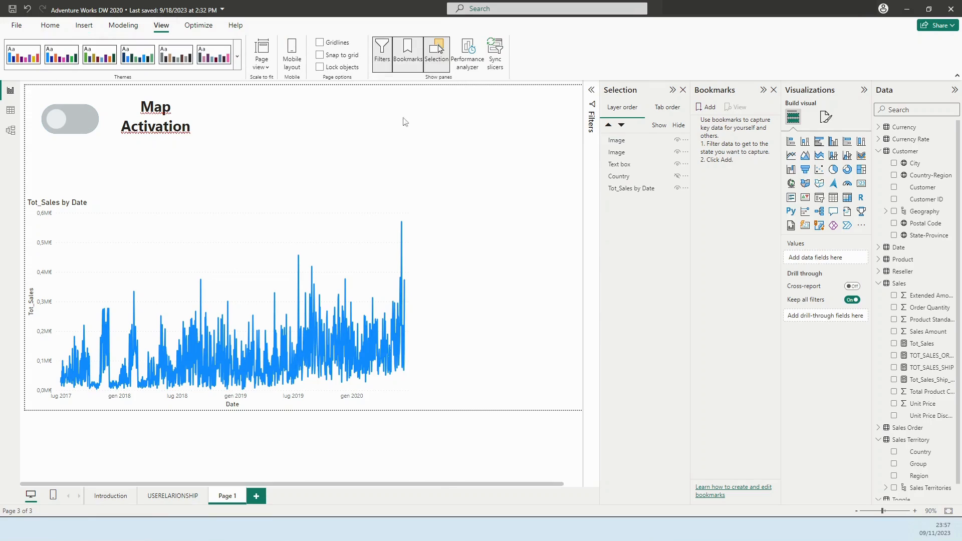
mouse_move(722, 91)
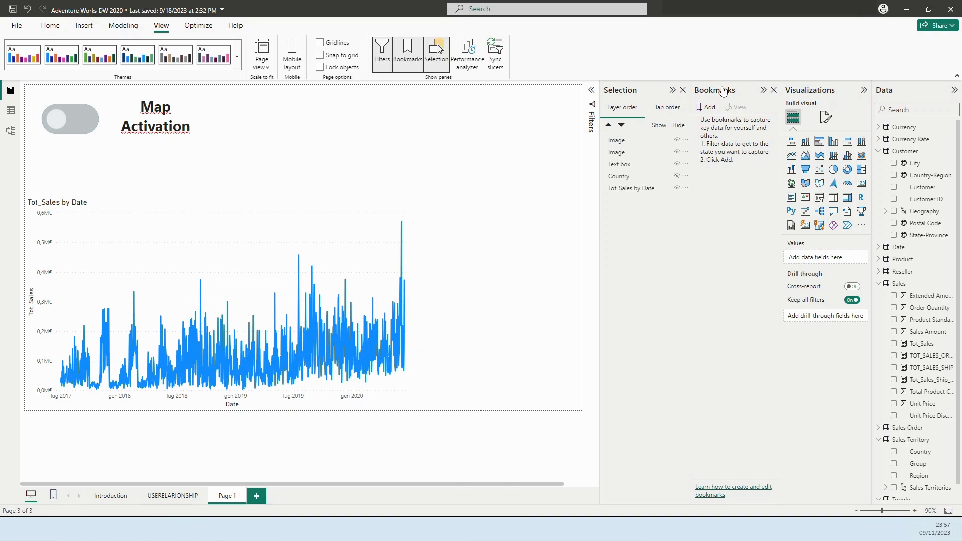
mouse_move(621, 98)
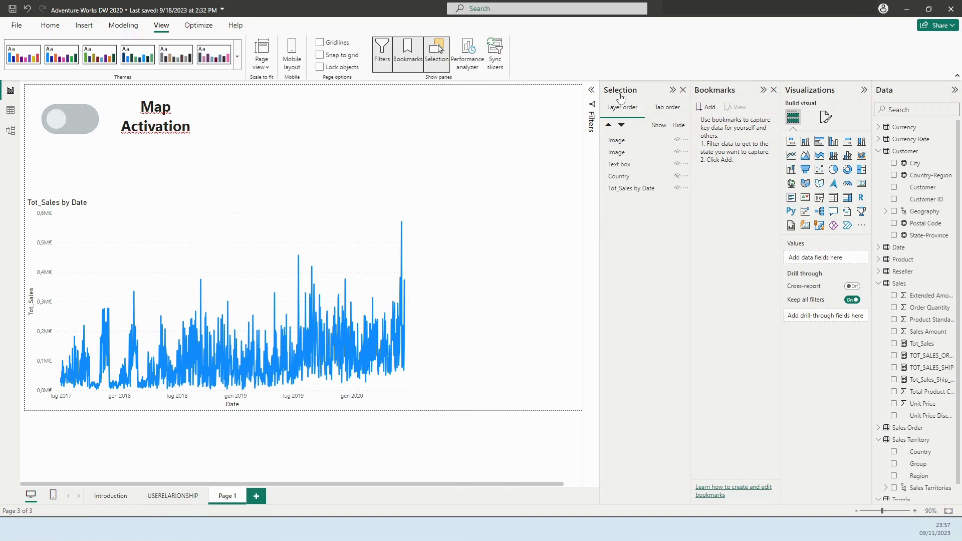
mouse_move(672, 176)
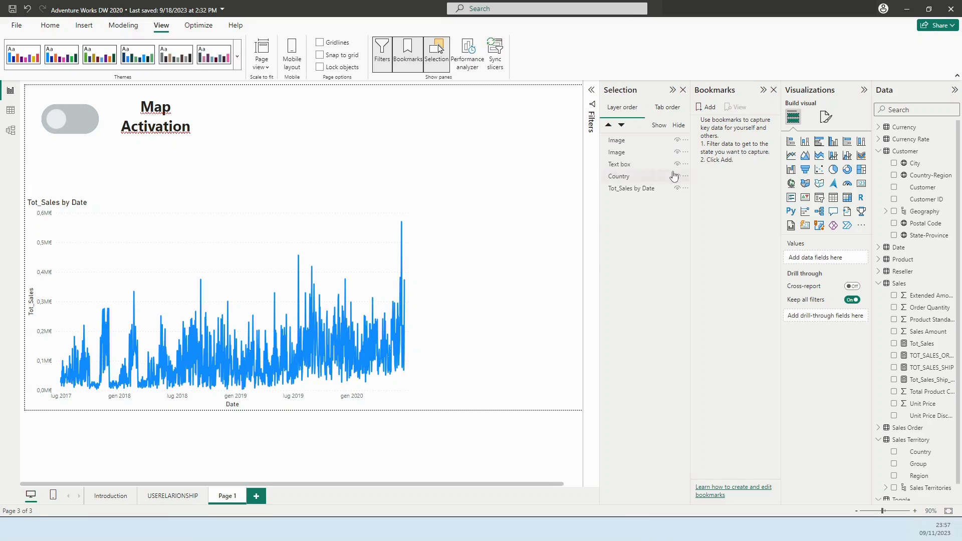
click(677, 176)
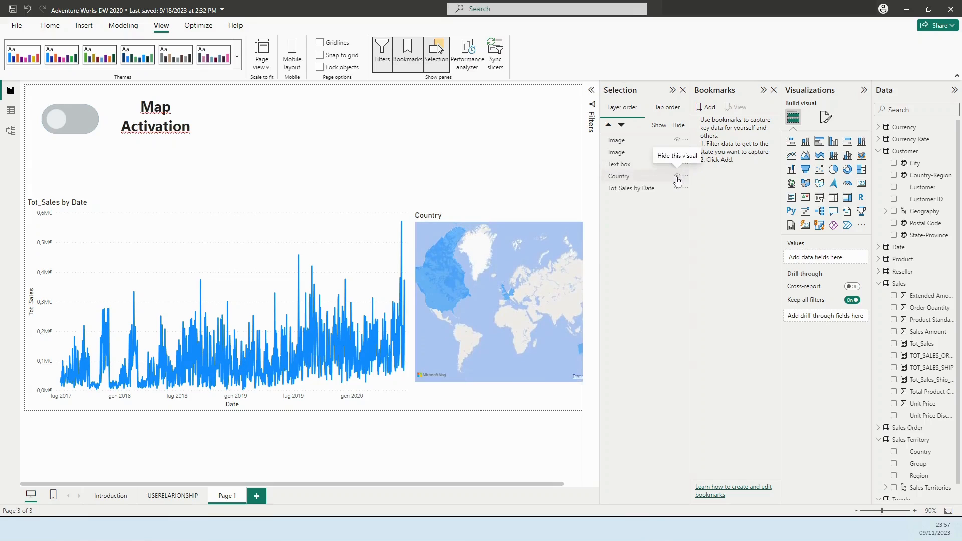
click(677, 177)
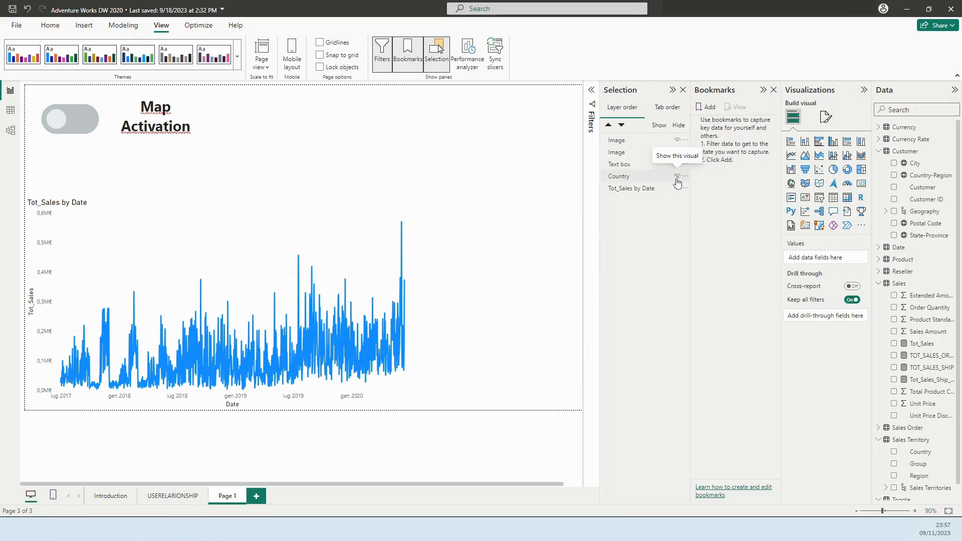
mouse_move(510, 246)
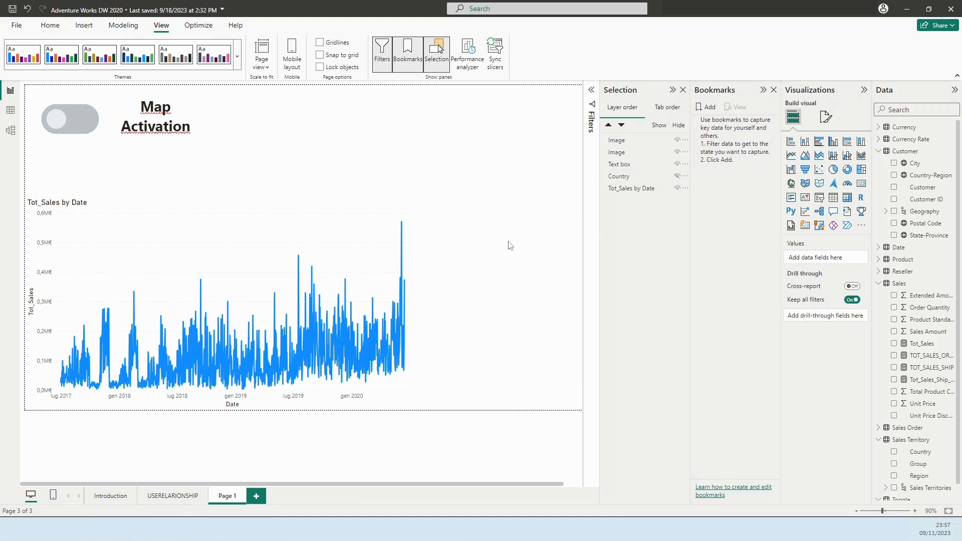
mouse_move(677, 176)
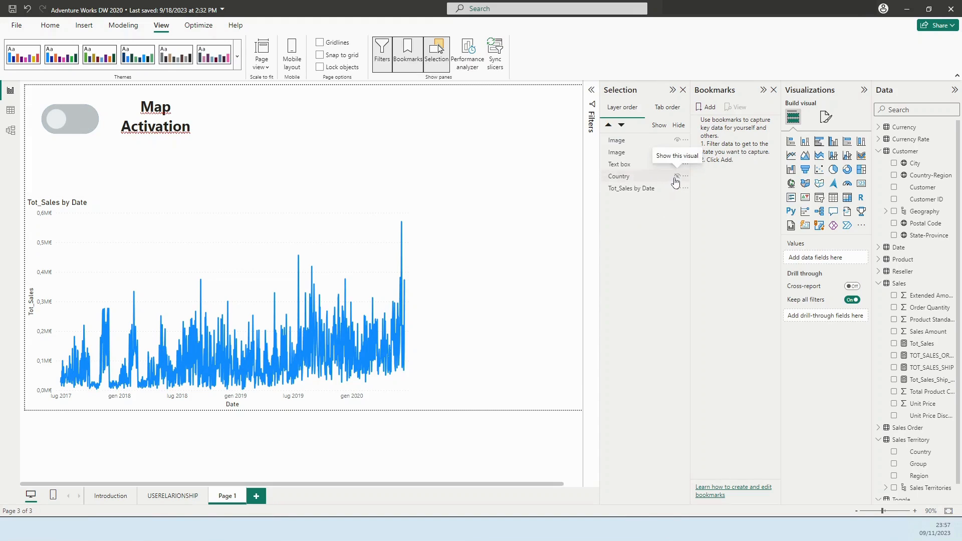
click(70, 118)
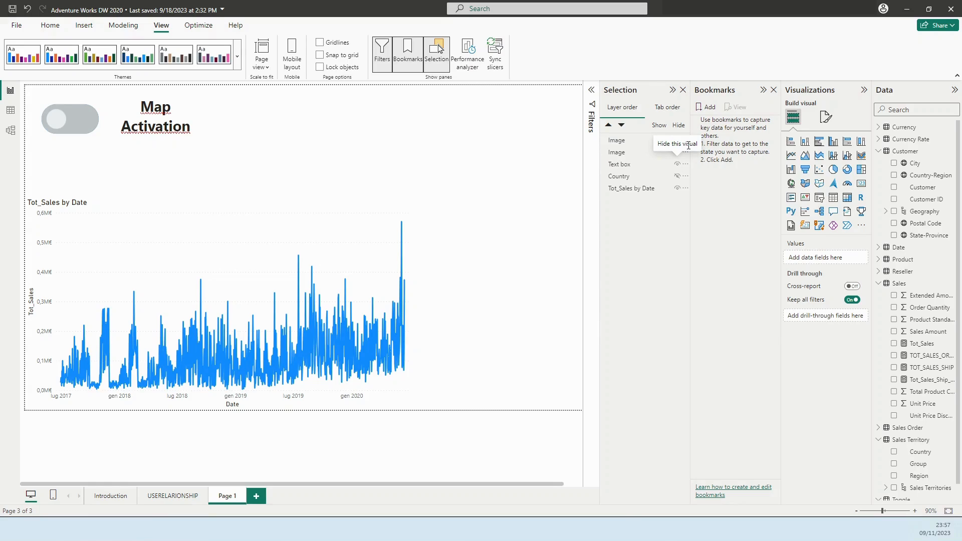
- Add a new bookmark and rename it OFF MAP
click(704, 107)
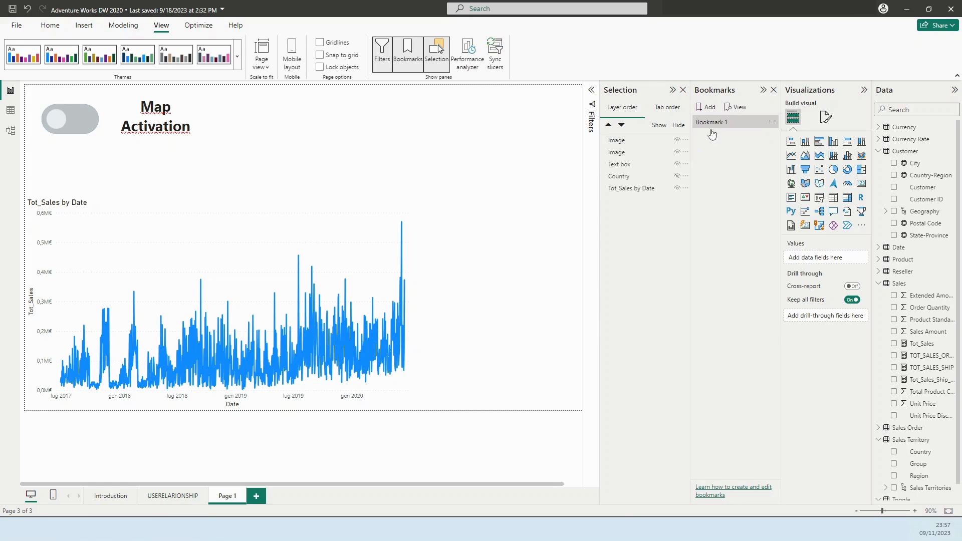
double_click(713, 121)
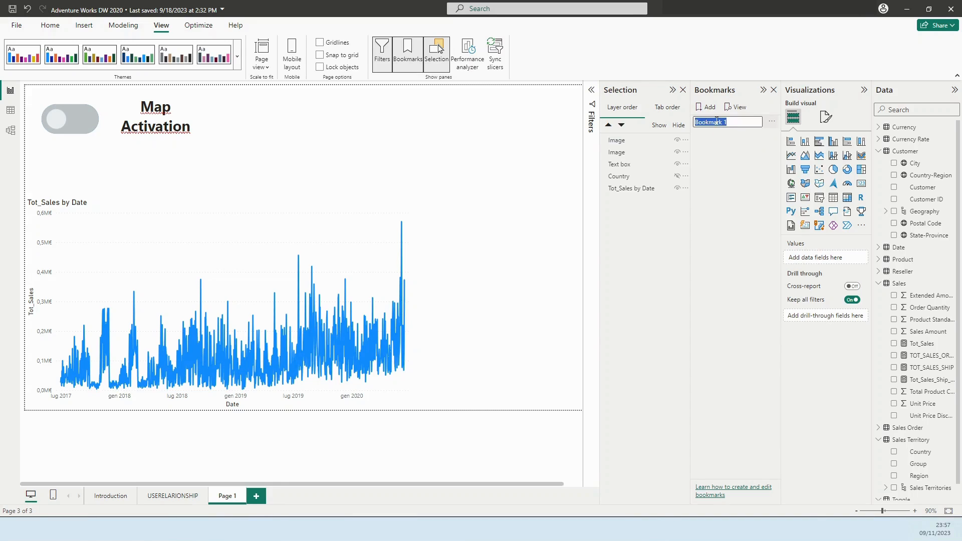
text(ON)
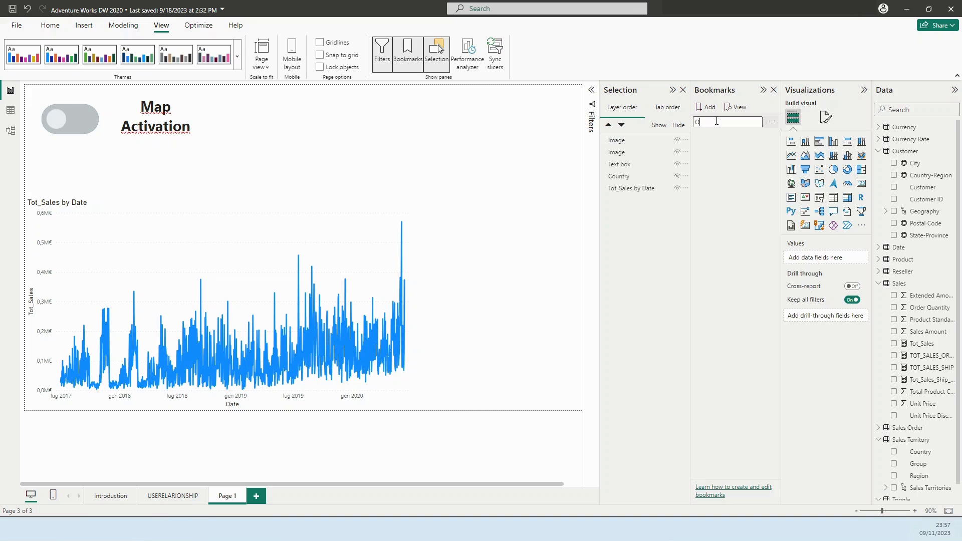
text(FF)
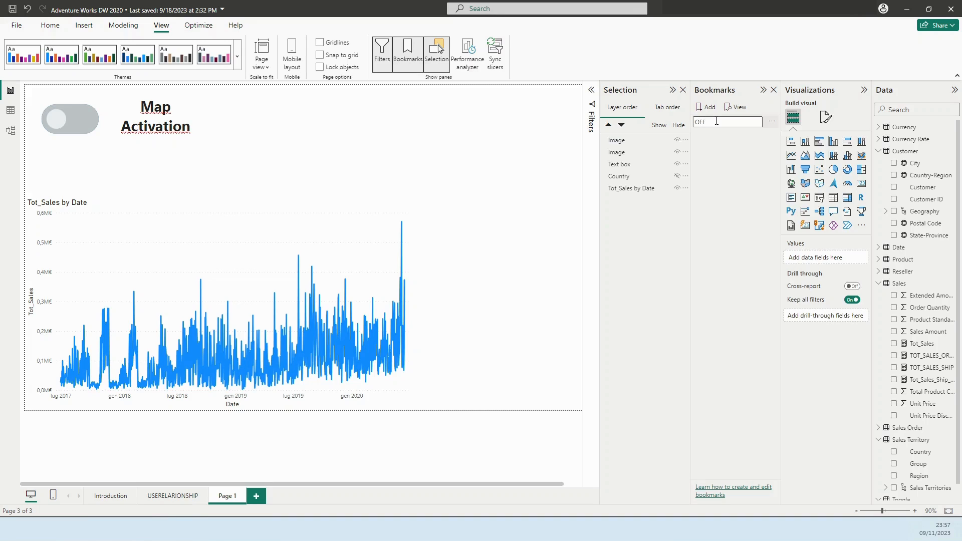
text(MAP)
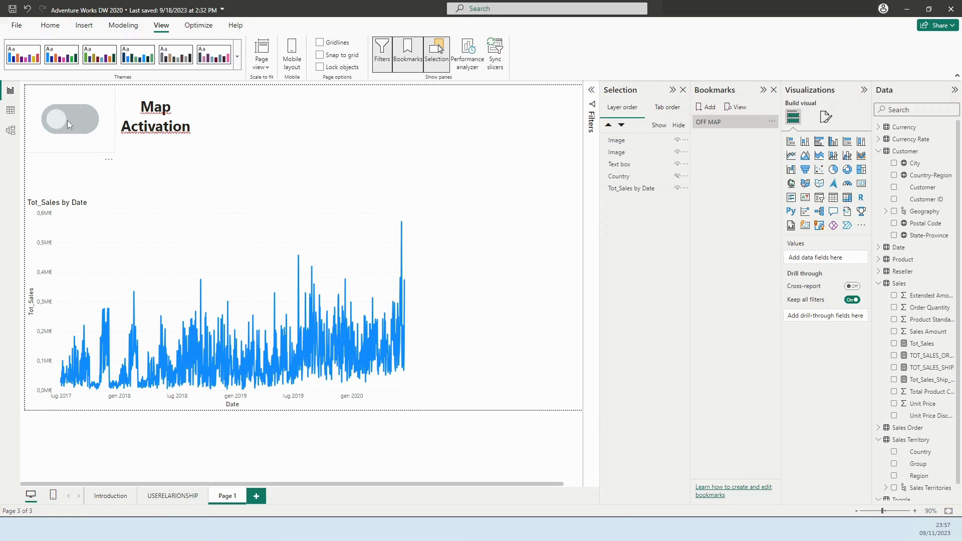
mouse_move(678, 178)
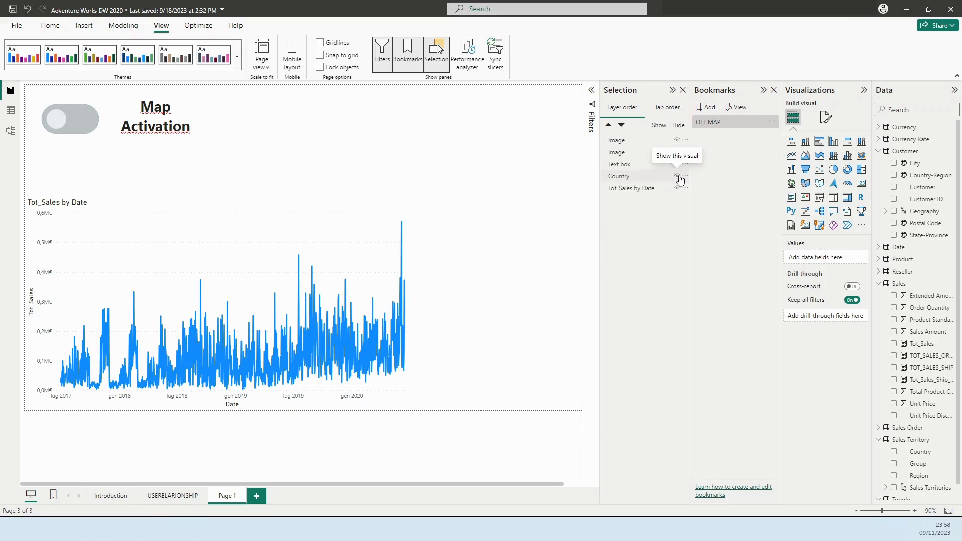
- Show the Country map with the blue on toggle and bookmark it as ON MAP
click(679, 176)
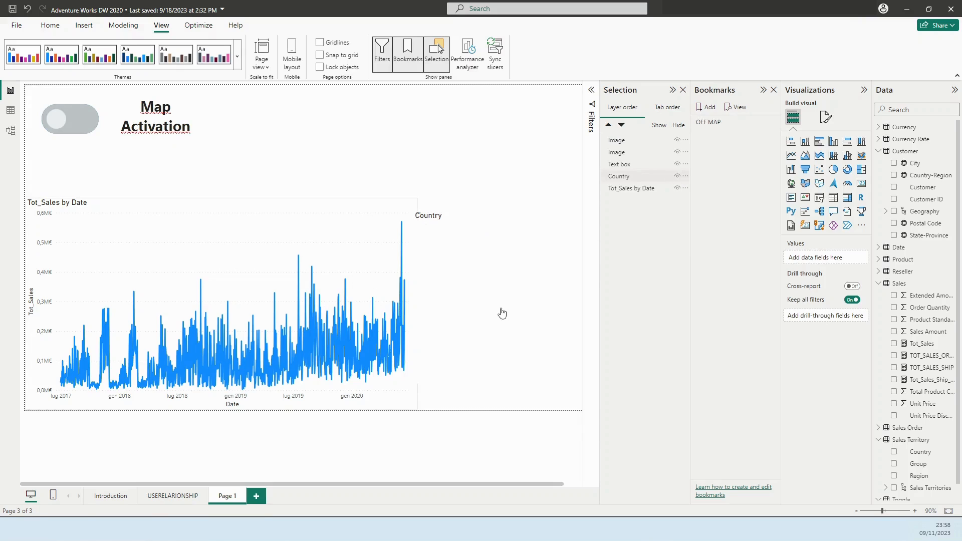
click(680, 152)
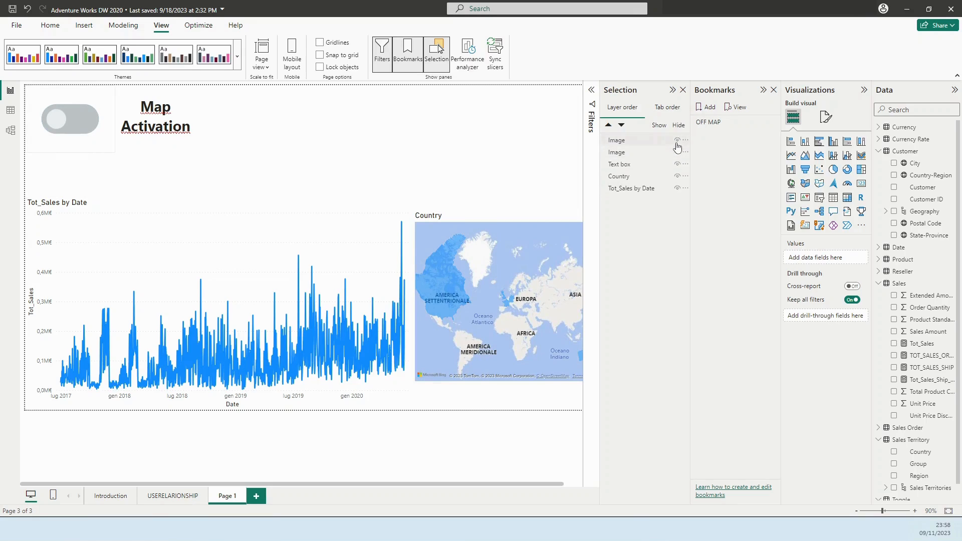
click(69, 119)
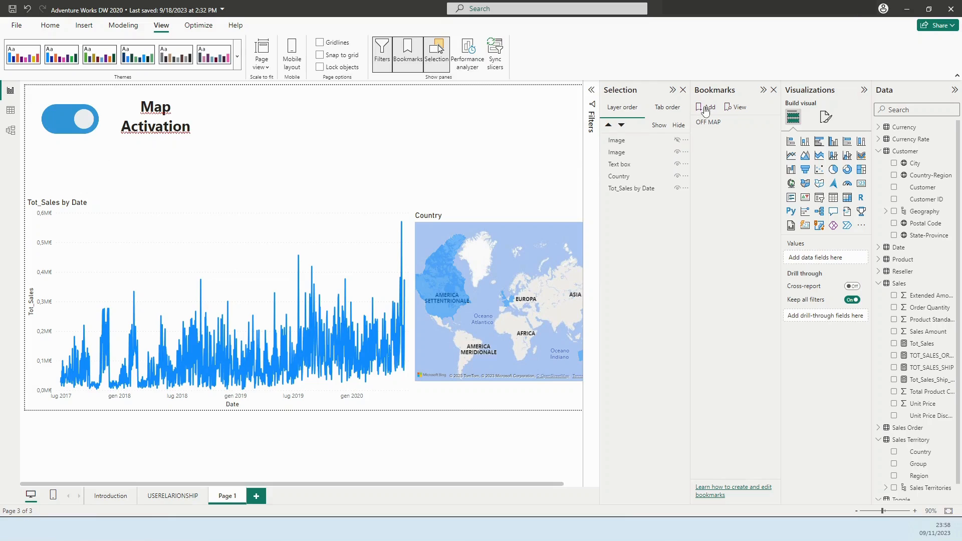
click(708, 107)
text(ON MAP)
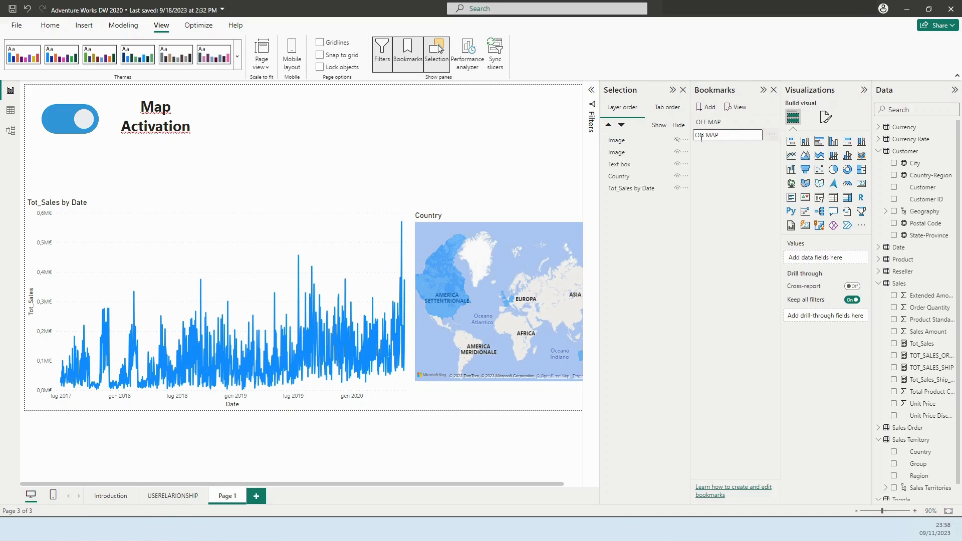
click(69, 118)
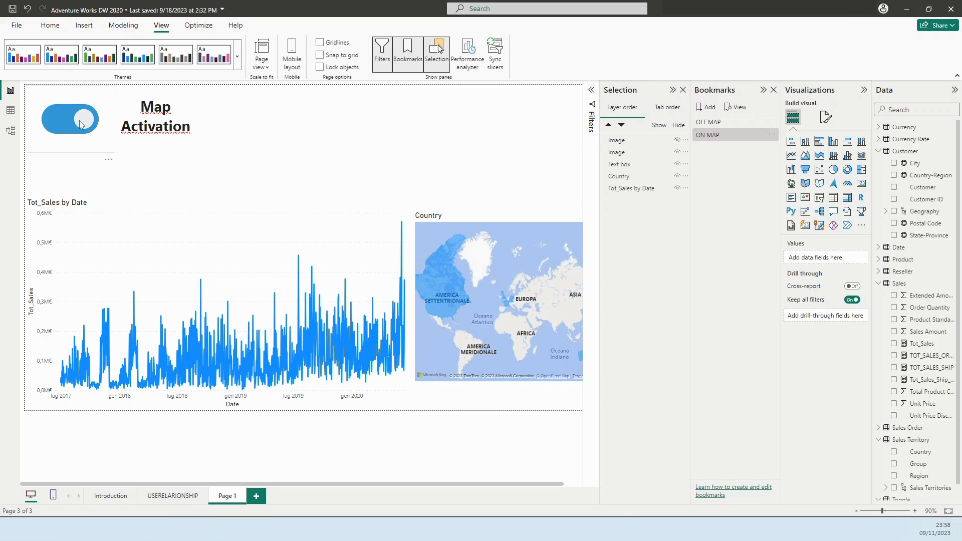
- Apply OFF MAP and set image visibility so only the grey off toggle shows
click(69, 118)
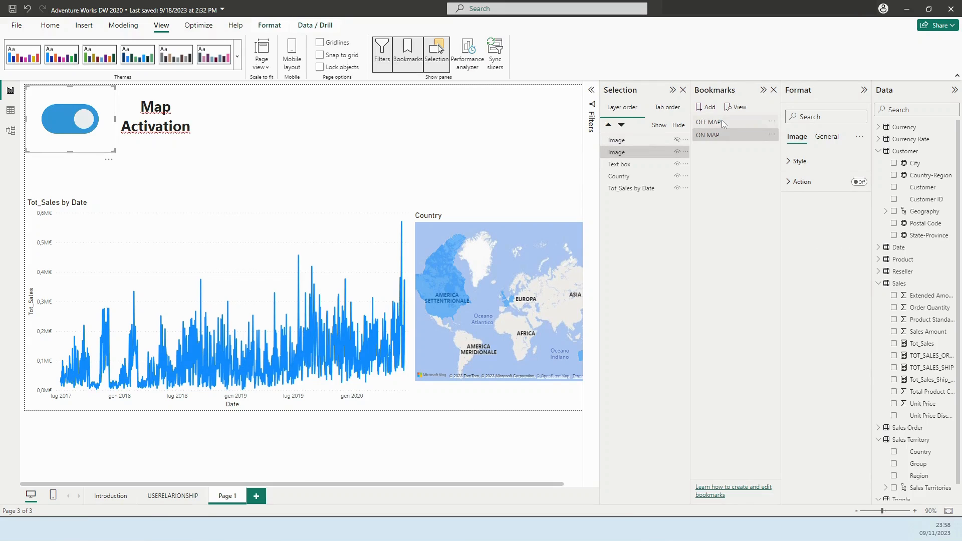
click(707, 122)
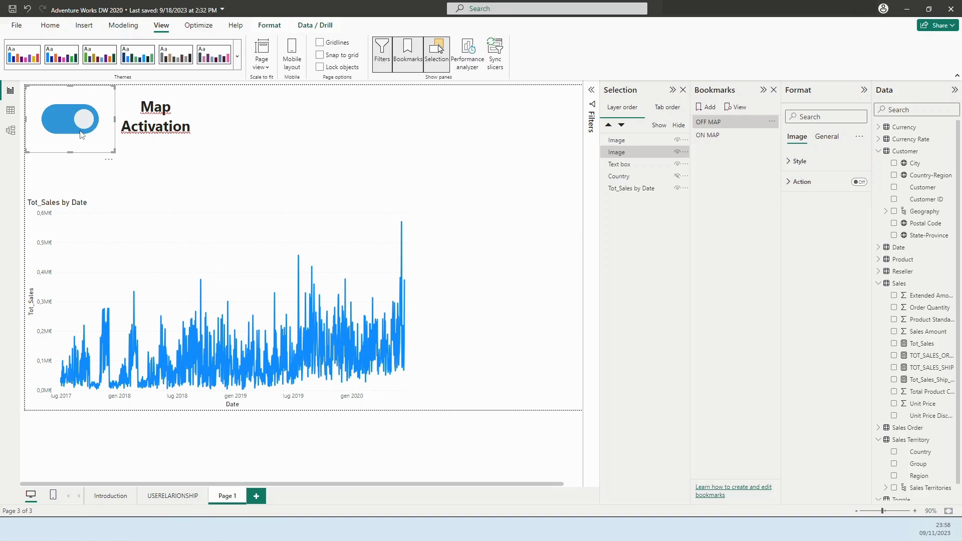
mouse_move(95, 125)
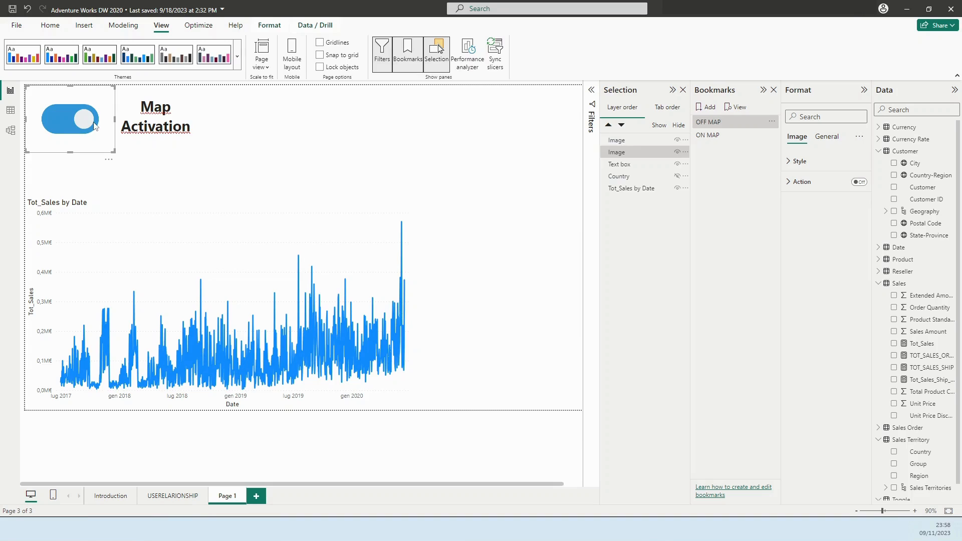
click(70, 119)
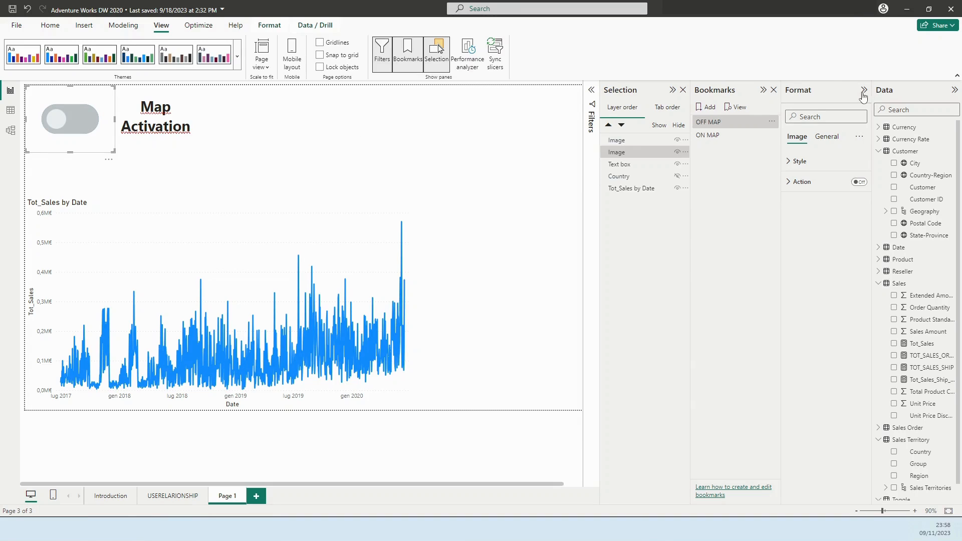
click(69, 118)
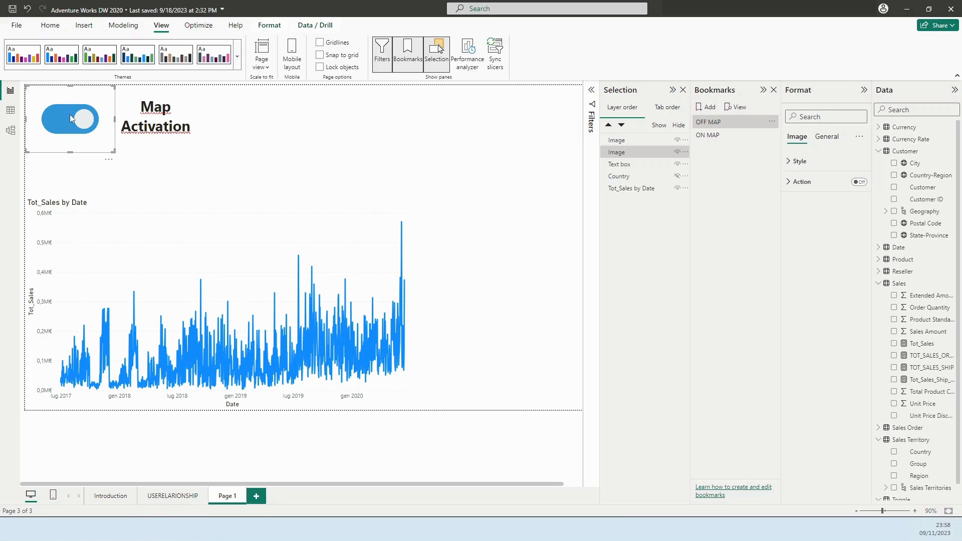
click(69, 118)
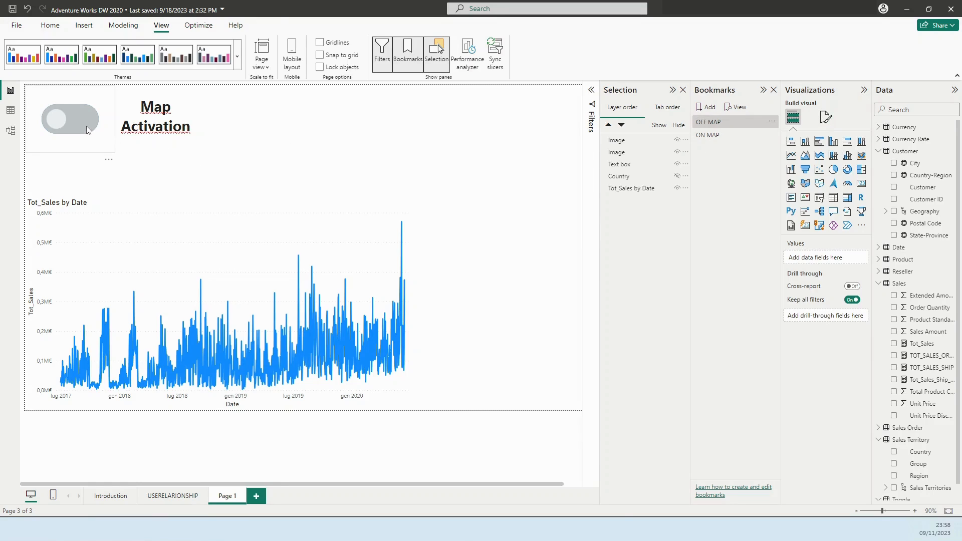
- Give the grey off toggle an Action of type Bookmark targeting ON MAP
click(69, 118)
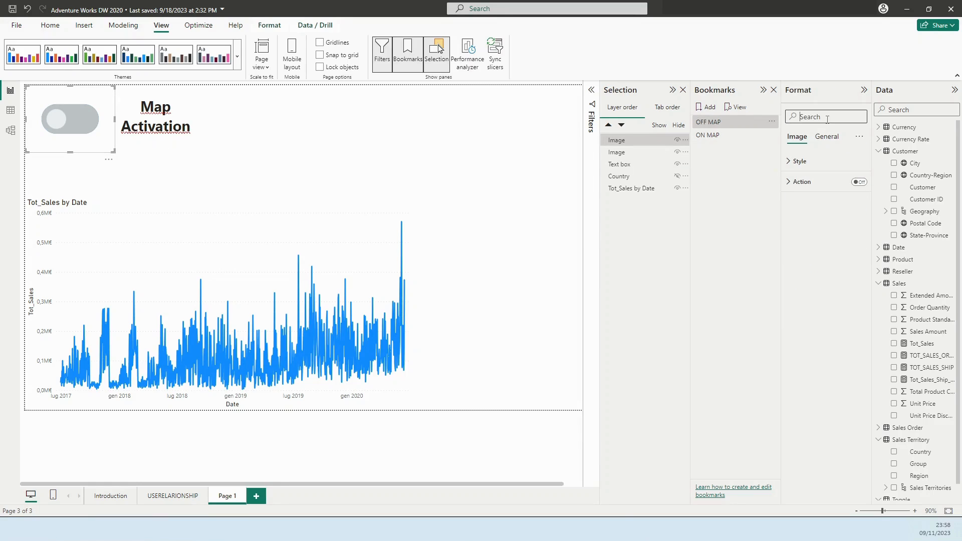
text(acti)
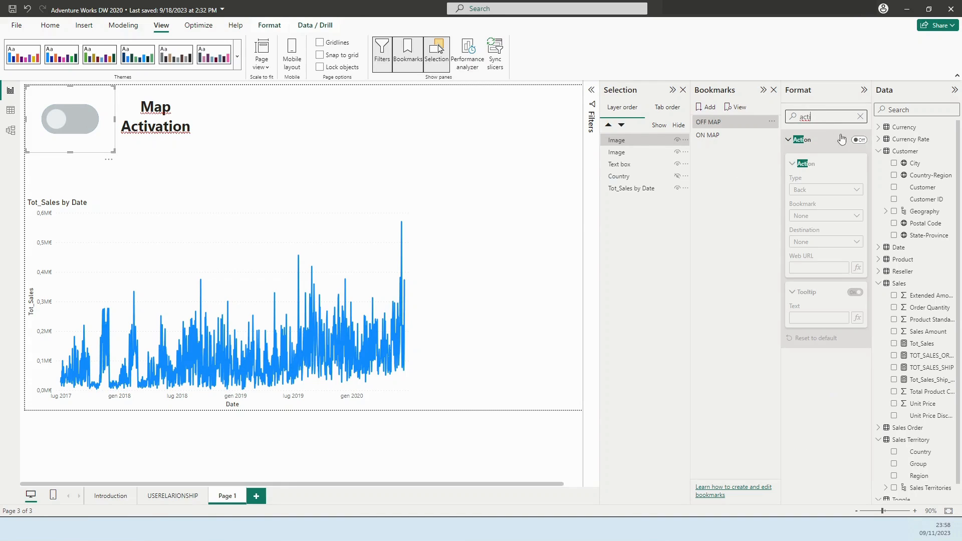
click(855, 140)
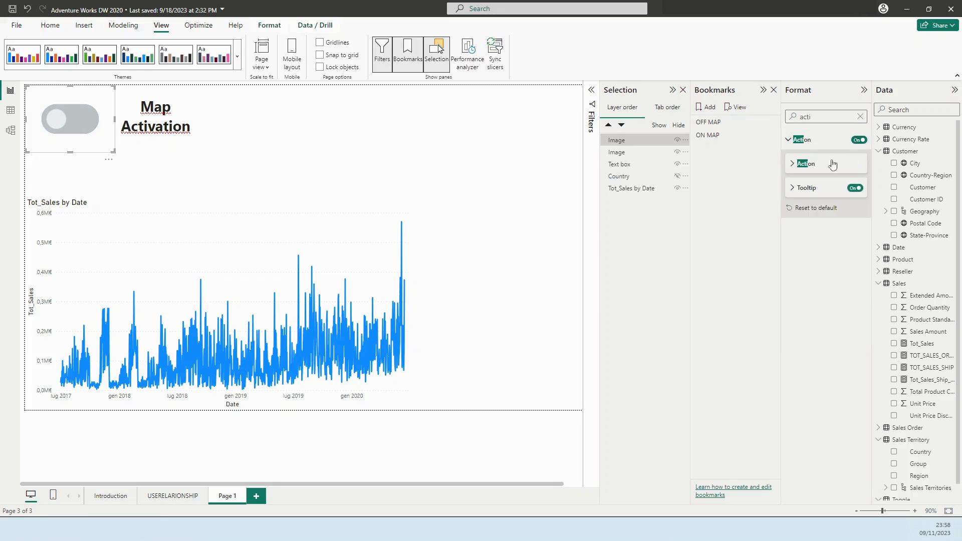
click(805, 163)
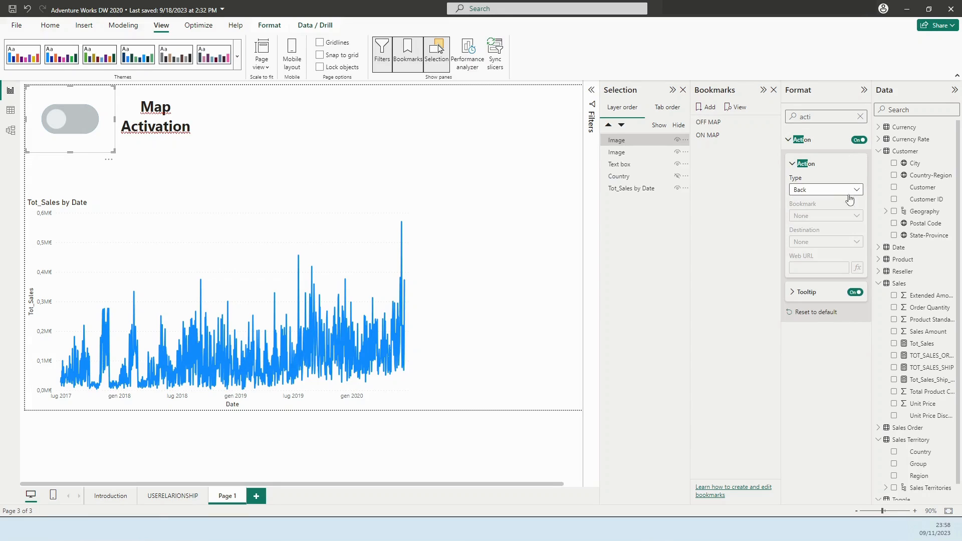
click(825, 189)
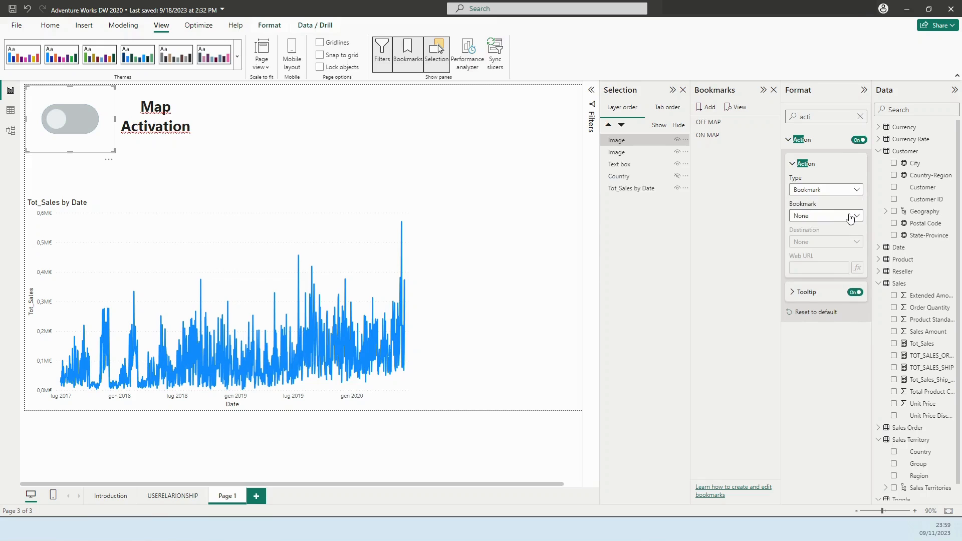
click(853, 216)
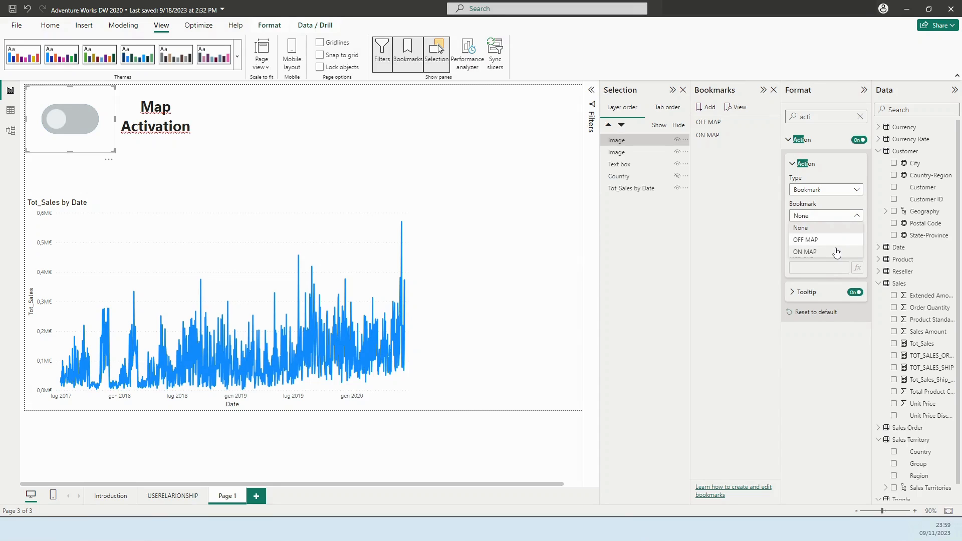
click(804, 252)
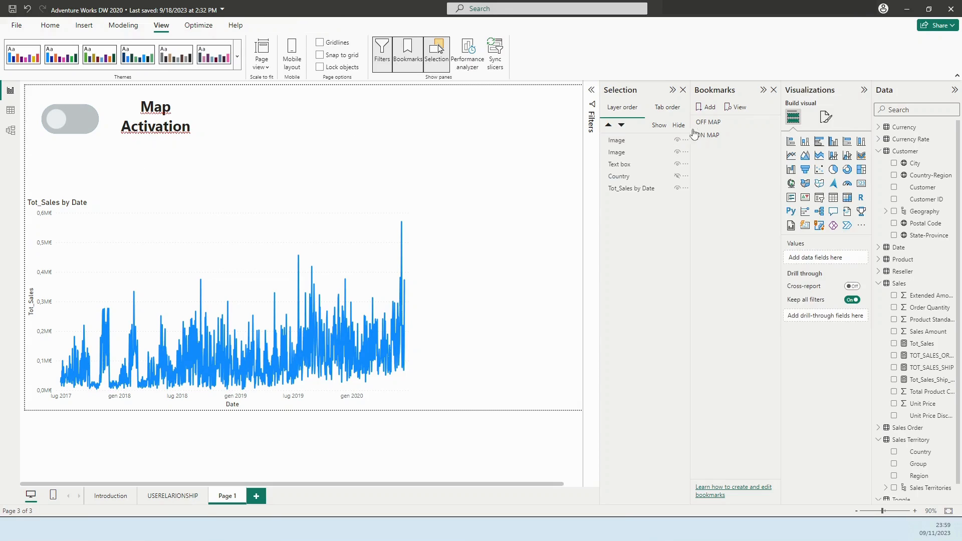
- In the ON MAP view, give the blue toggle a Bookmark action targeting OFF MAP
click(69, 120)
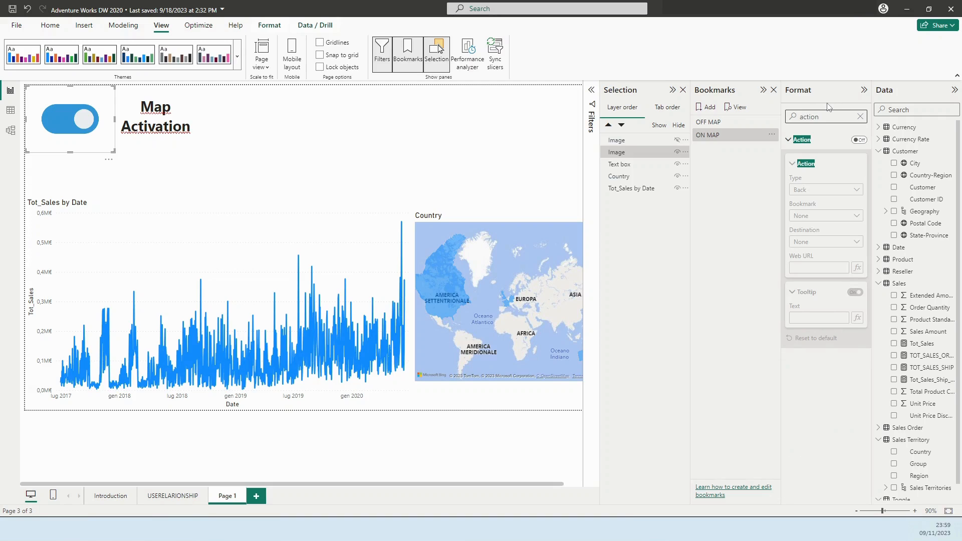
click(792, 164)
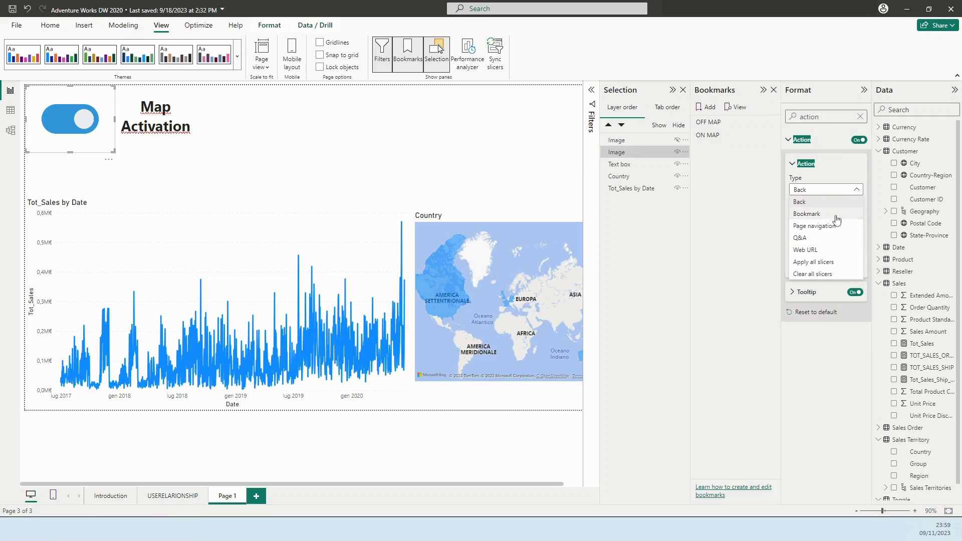
click(806, 213)
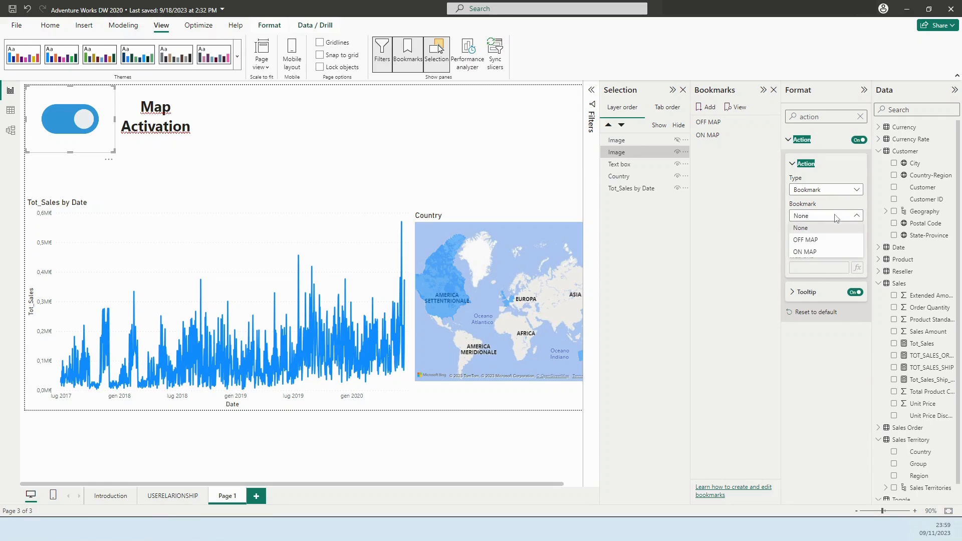
click(807, 240)
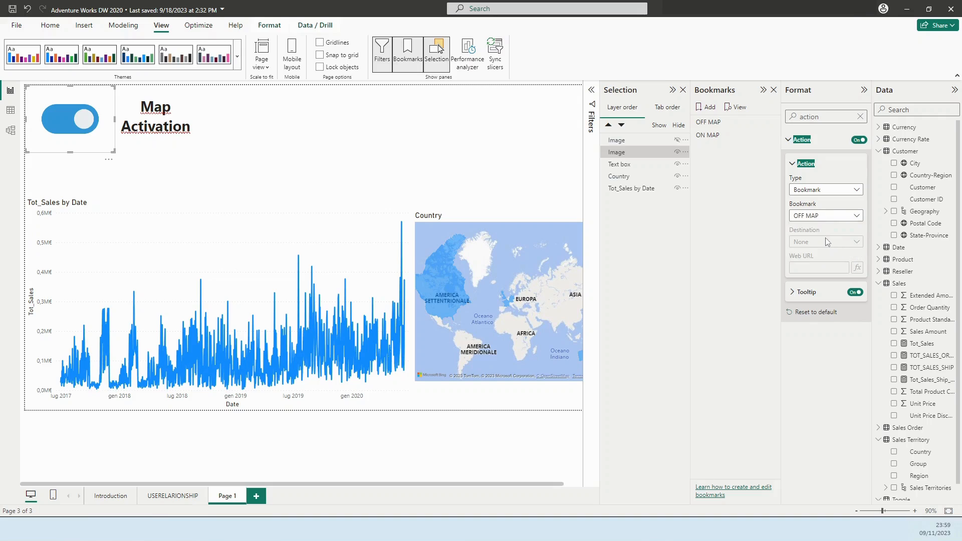
mouse_move(277, 140)
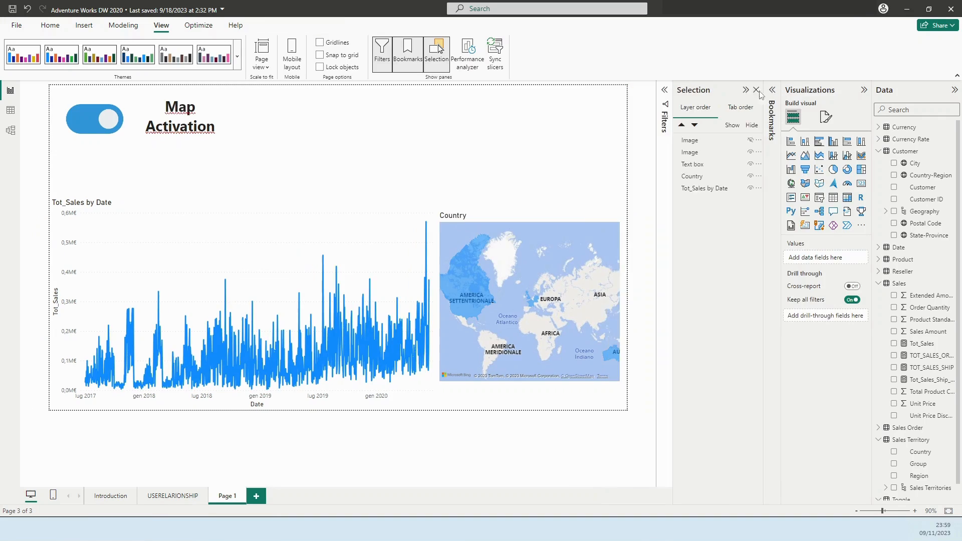
- Collapse the side panes and Ctrl+click the toggle repeatedly, alternating OFF MAP and ON MAP
click(758, 90)
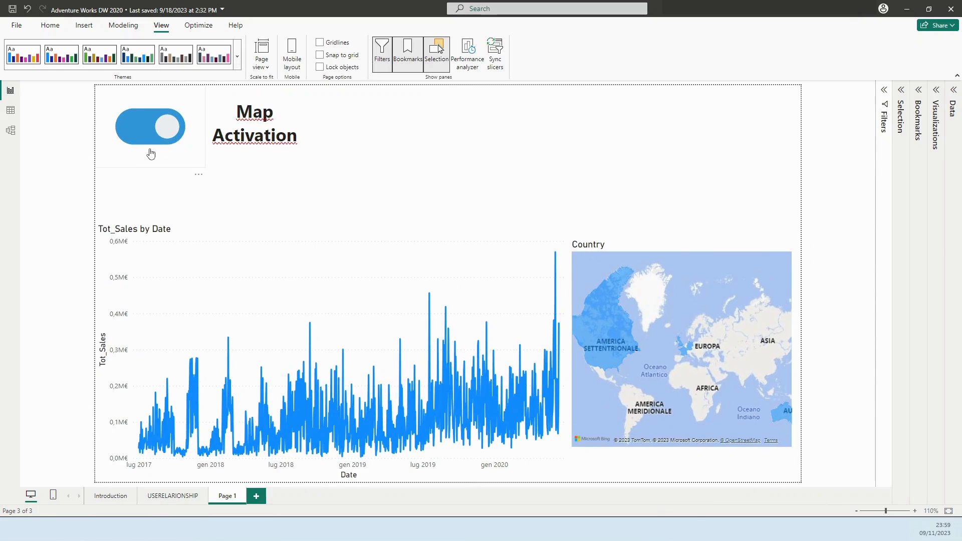
click(150, 126)
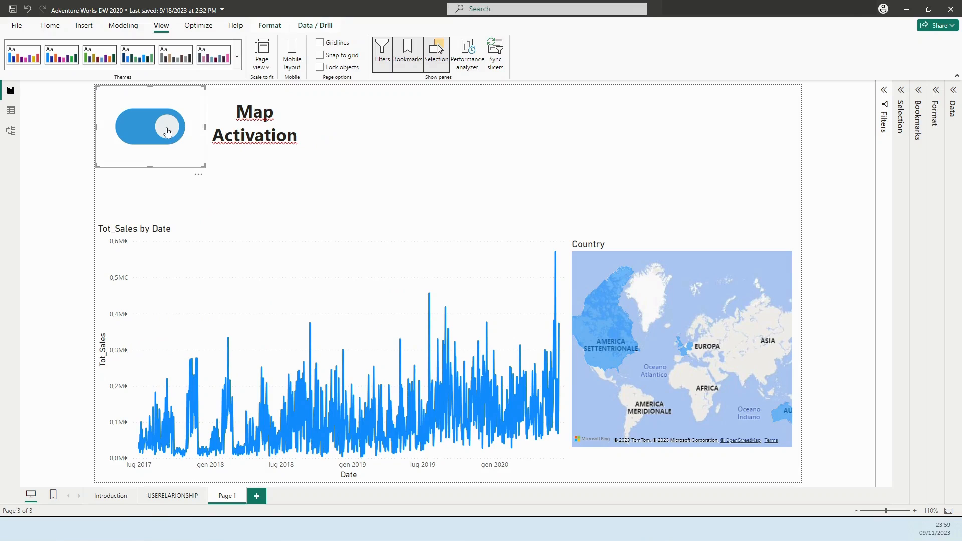
click(150, 126)
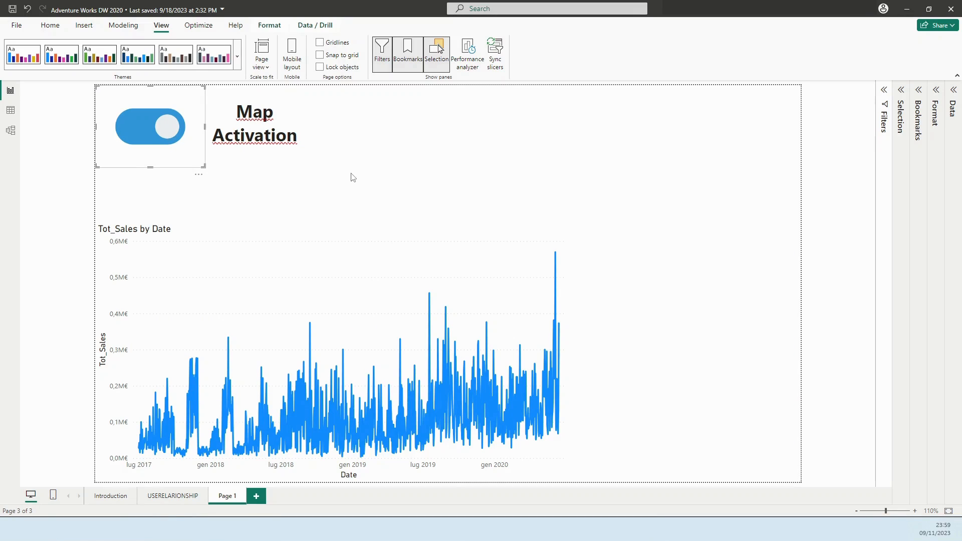
click(151, 126)
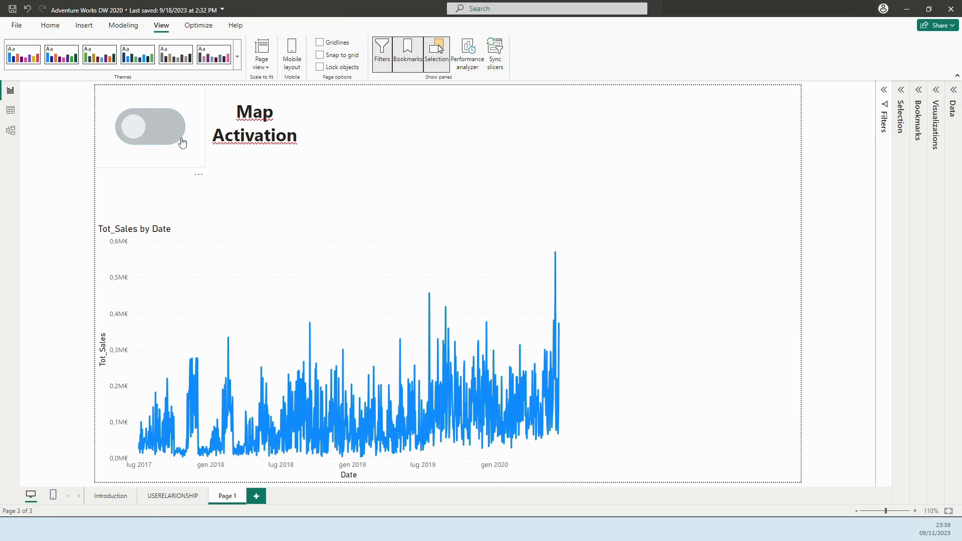
click(149, 127)
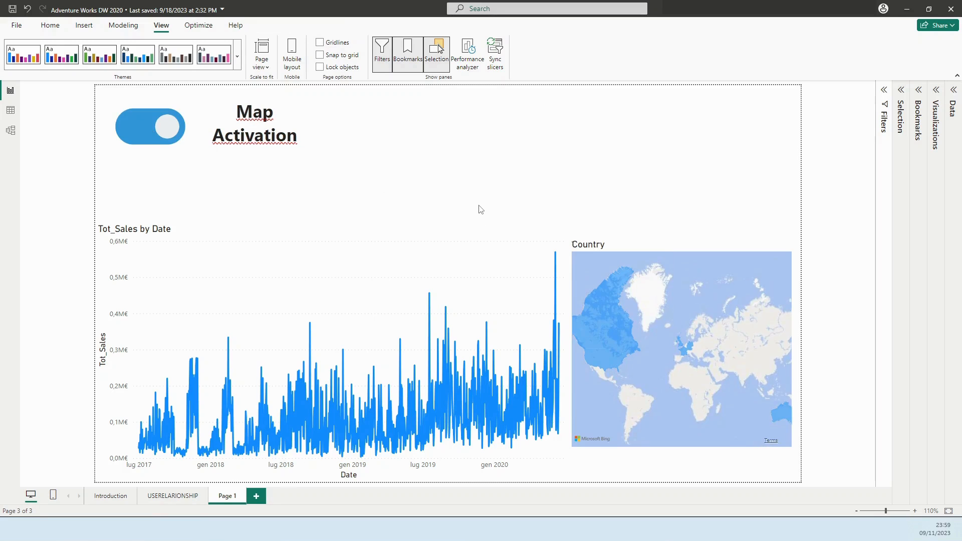
click(150, 126)
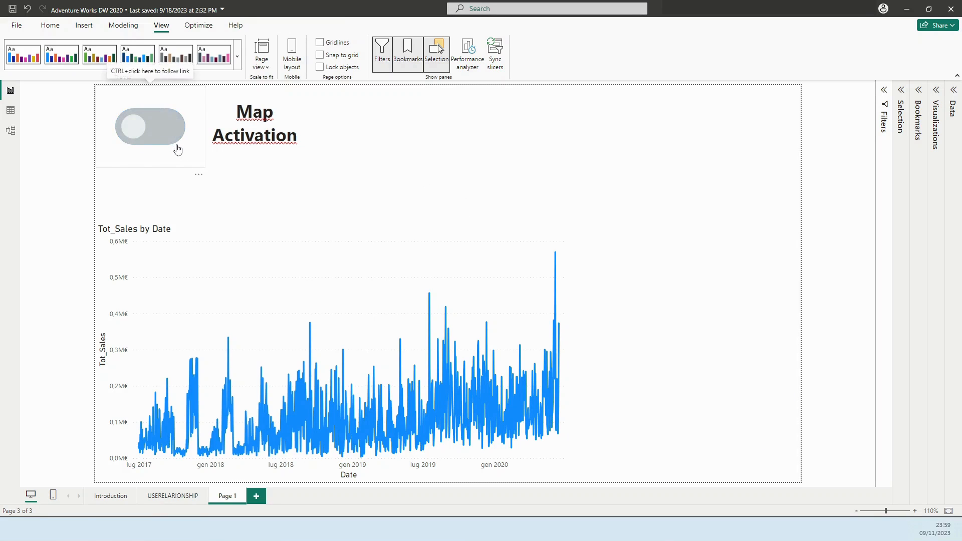
click(150, 126)
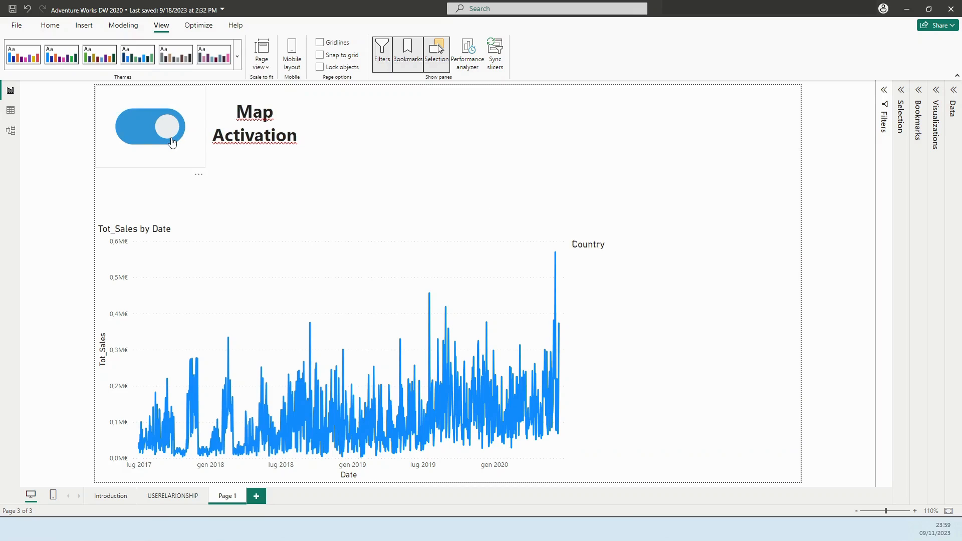
click(150, 127)
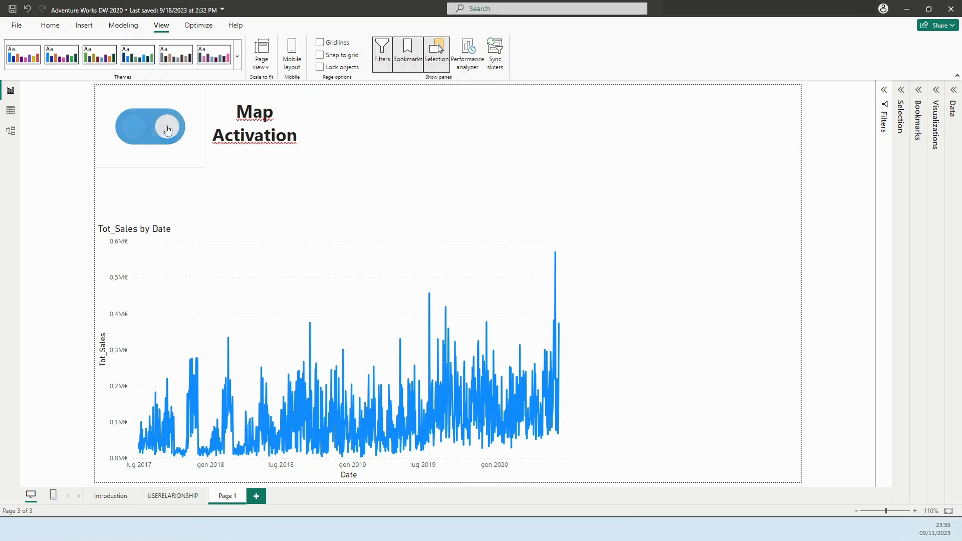
click(150, 126)
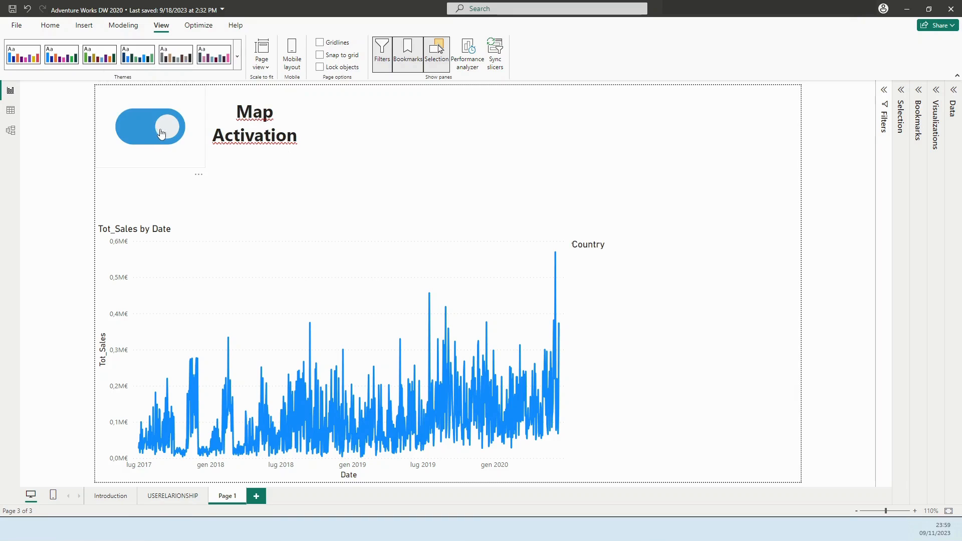
click(150, 126)
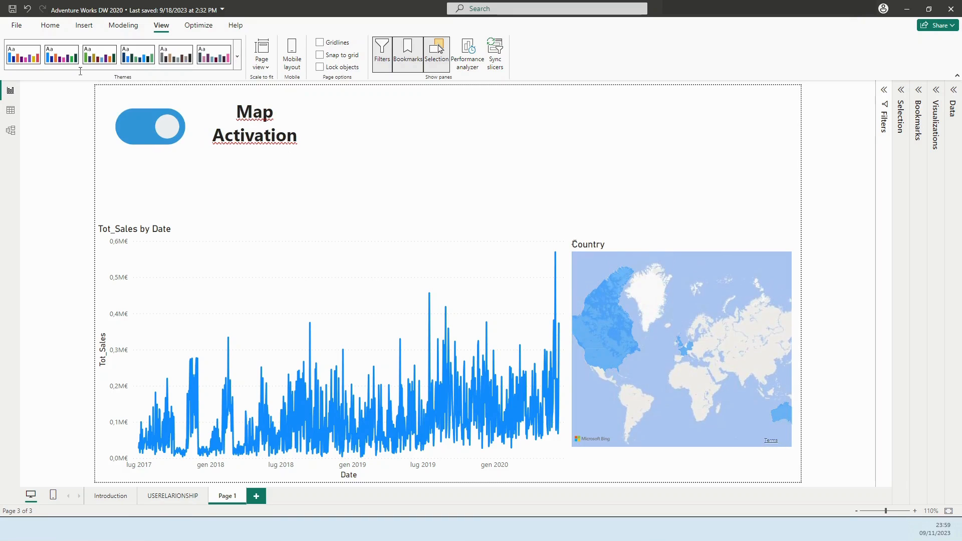